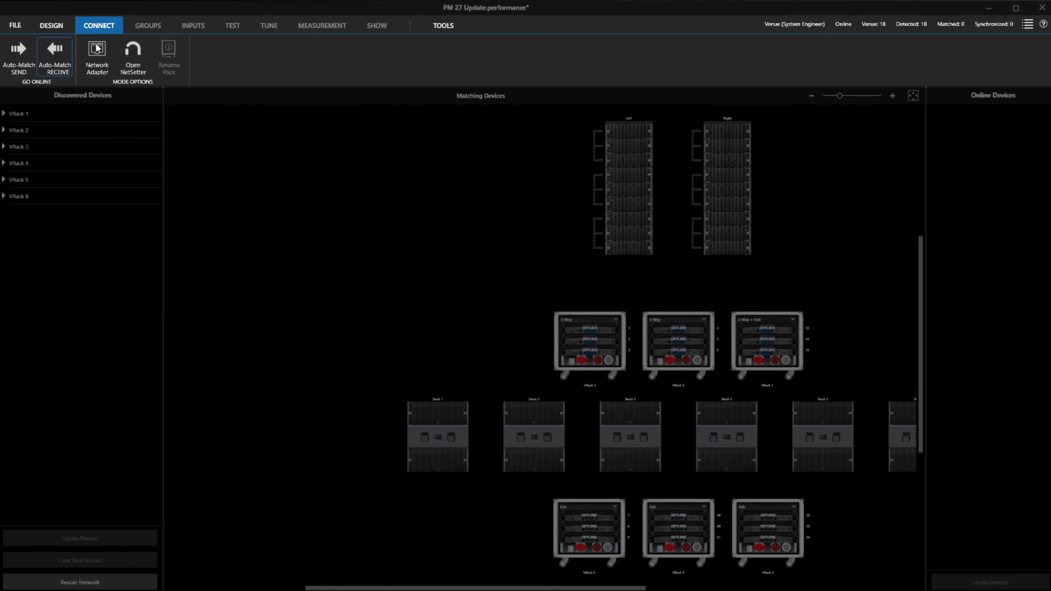
Step: Step through the Groups, Inputs, Test and Tune views of the synchronized 18-device venue
click(147, 25)
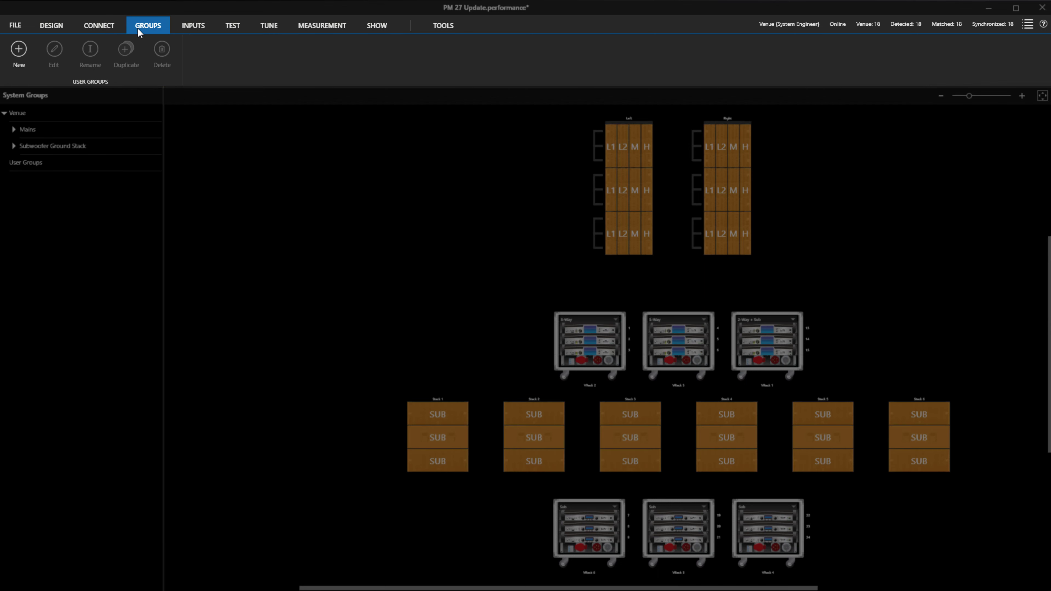
click(194, 24)
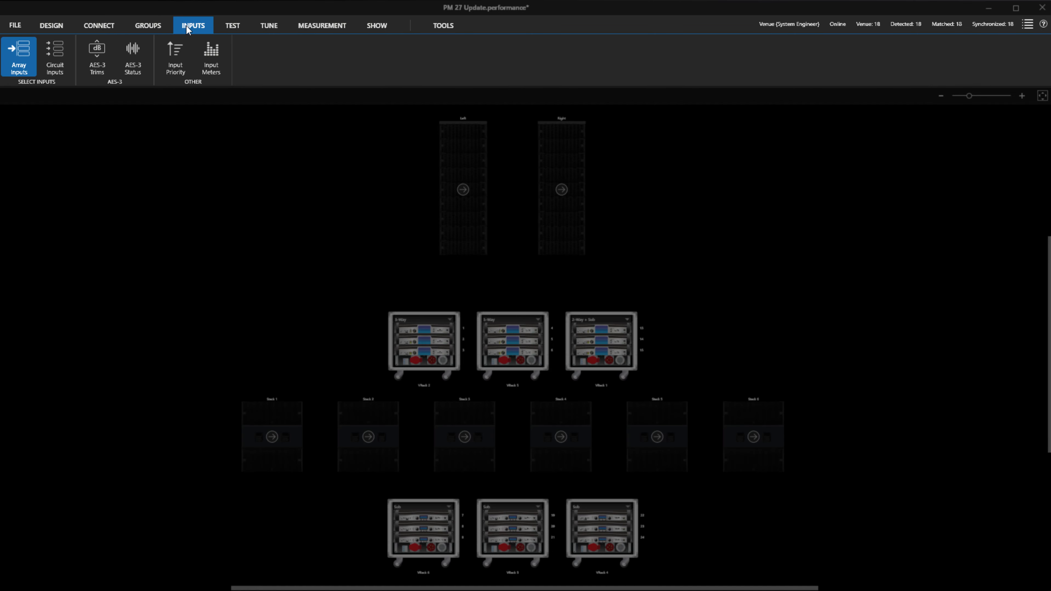
click(233, 26)
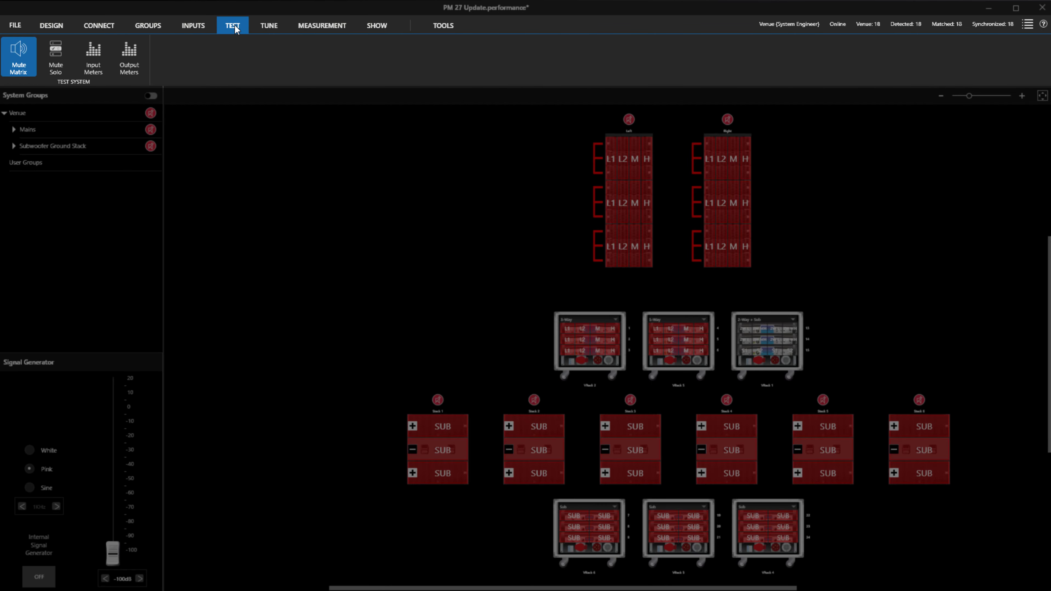
click(268, 25)
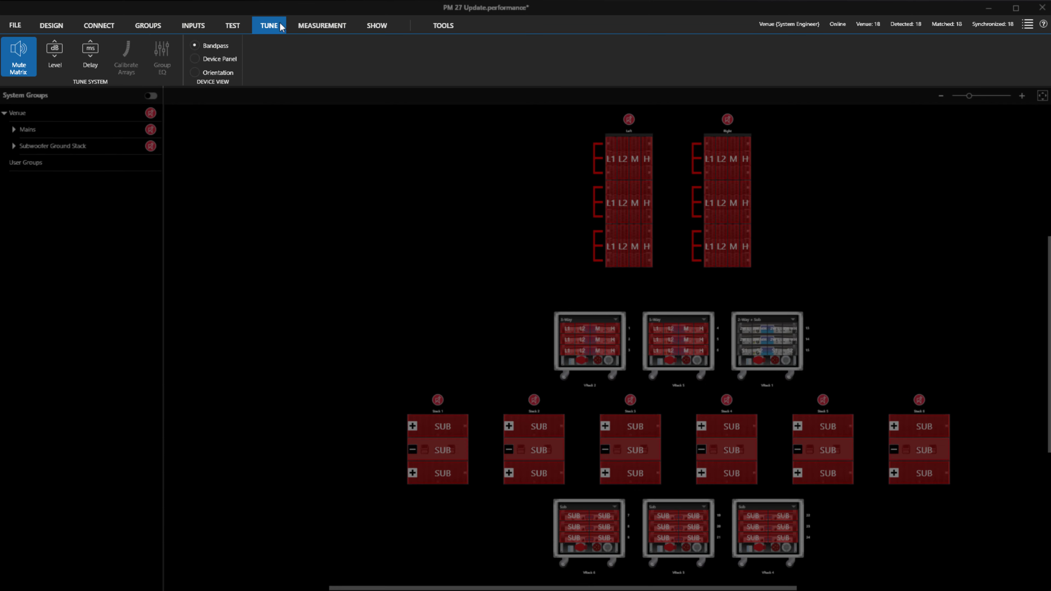
click(376, 25)
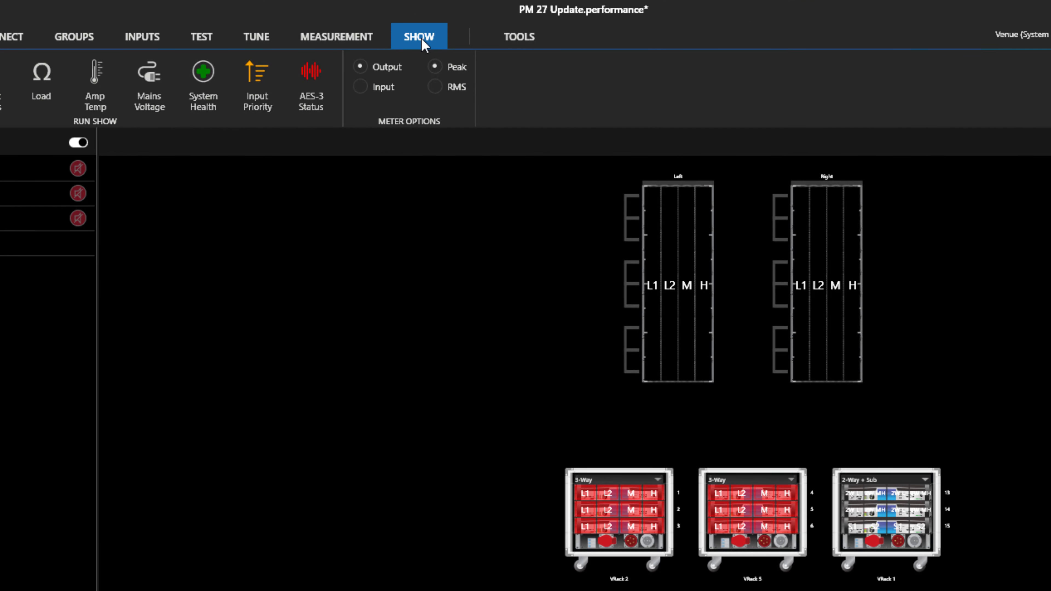
Step: Display the Show mode's live System Meters across the whole venue
click(418, 36)
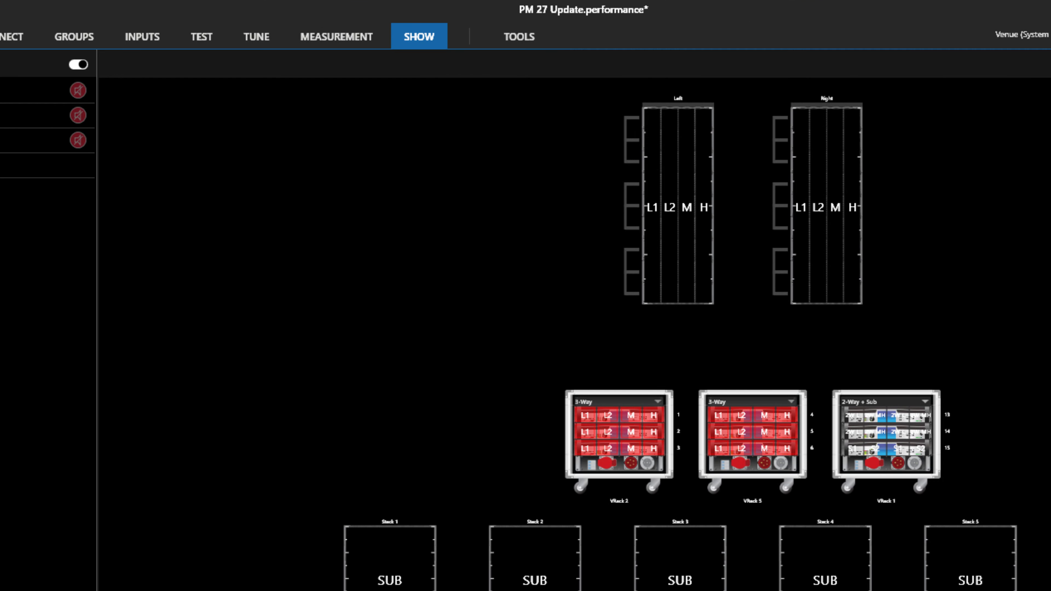
click(419, 35)
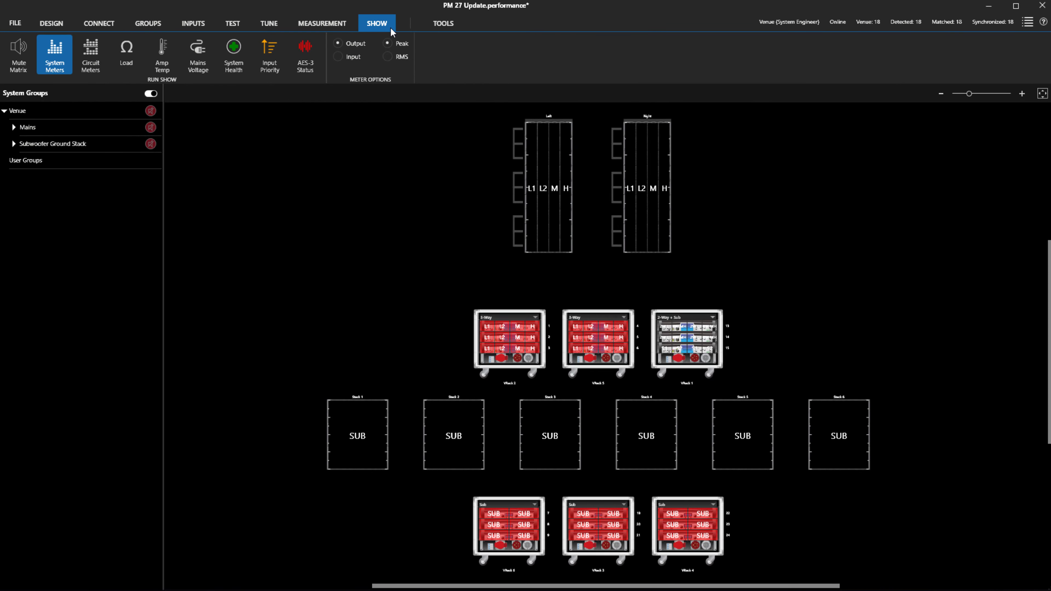
Step: Return to offline Design, browse templates and Amps & DSP, then start a blank new venue
click(51, 23)
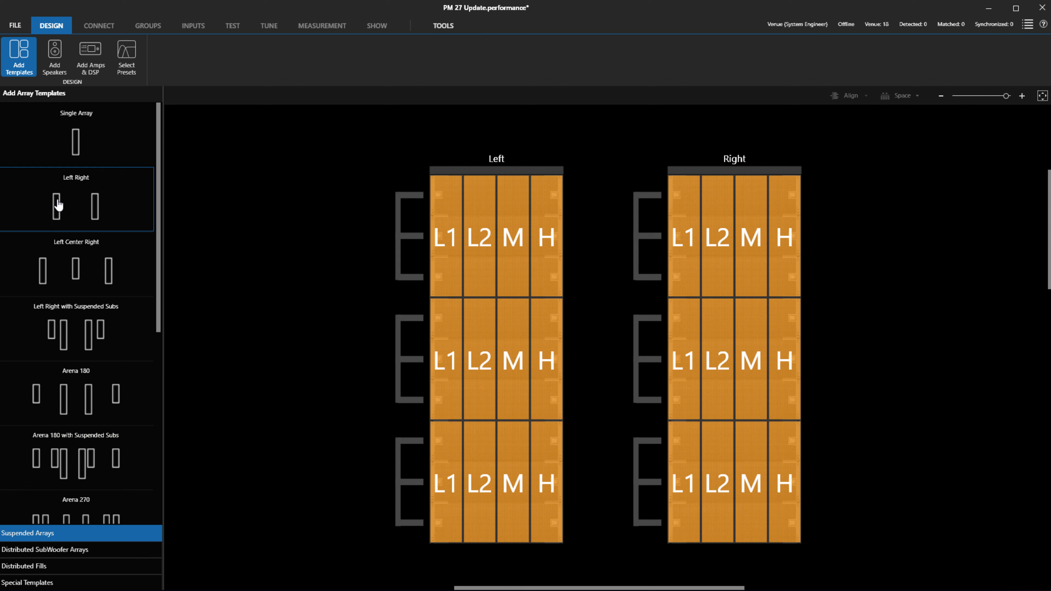
click(57, 205)
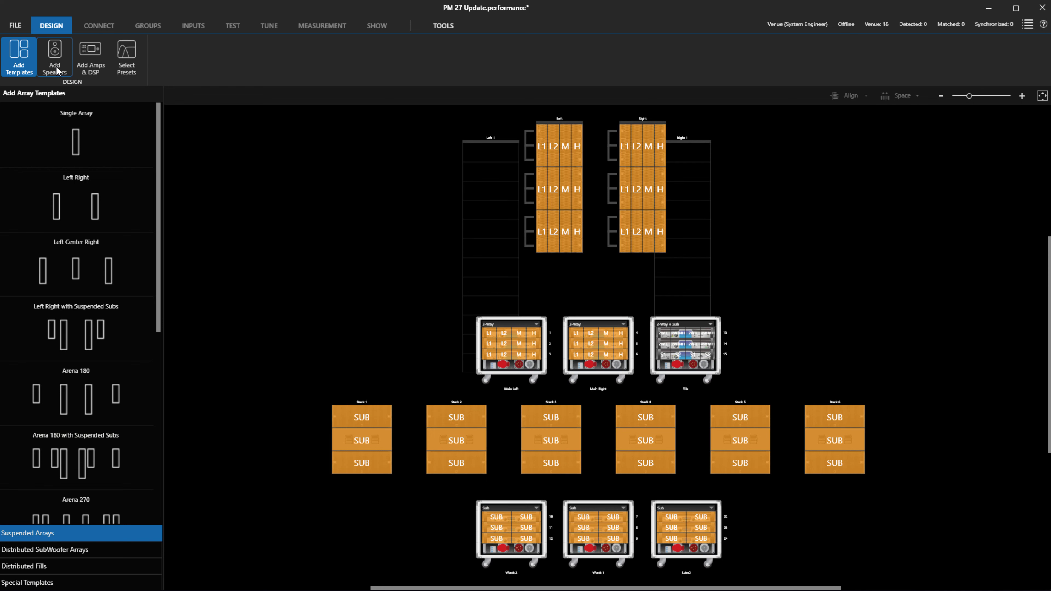
click(90, 56)
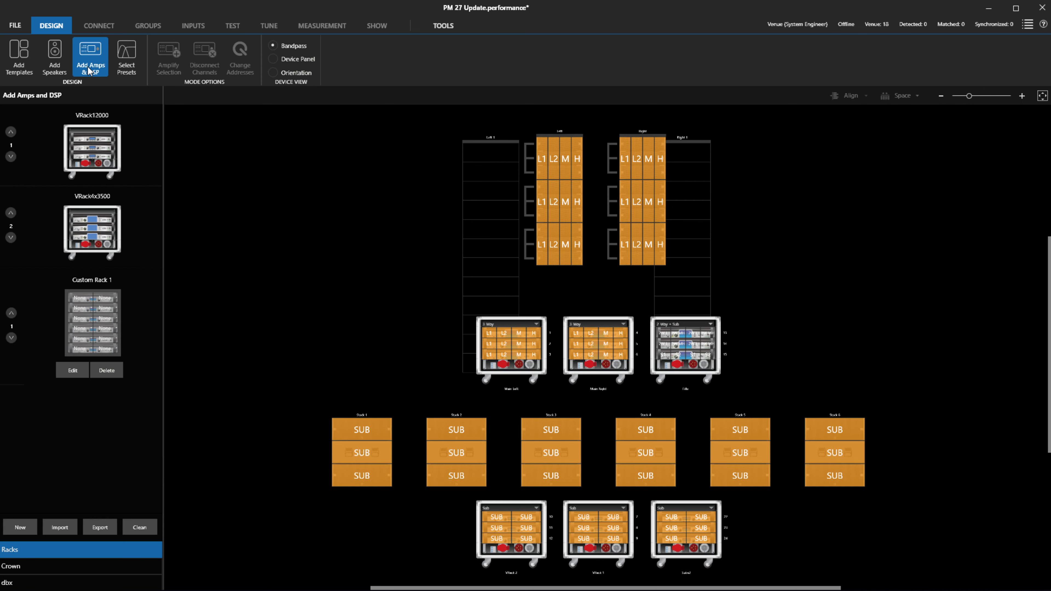
click(19, 57)
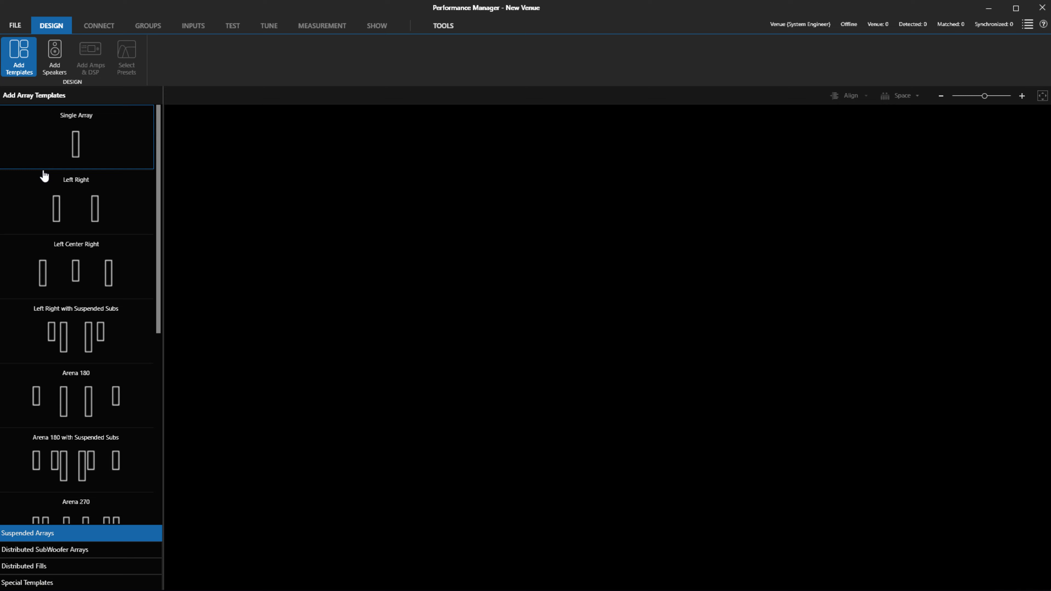
Step: Add a Multi-Point Center fill of six VTX A8 speakers and bring up its configuration
click(40, 566)
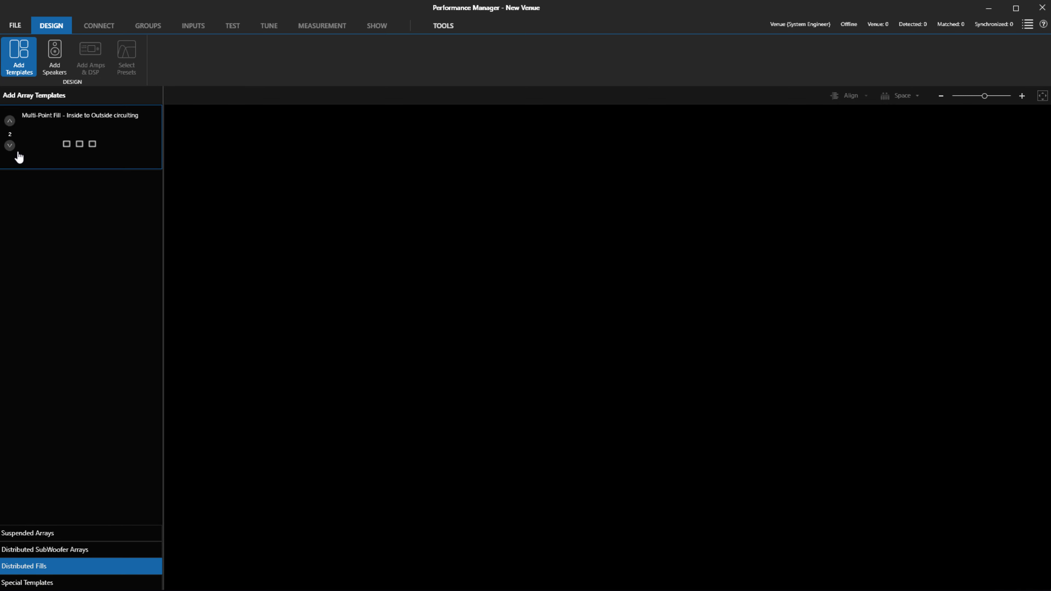
click(10, 146)
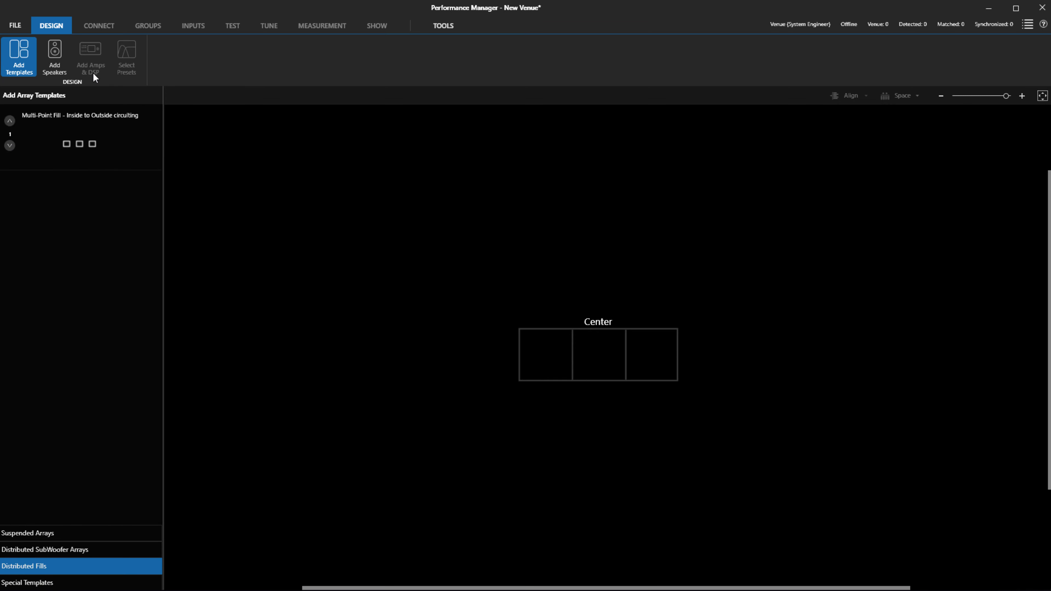
click(55, 57)
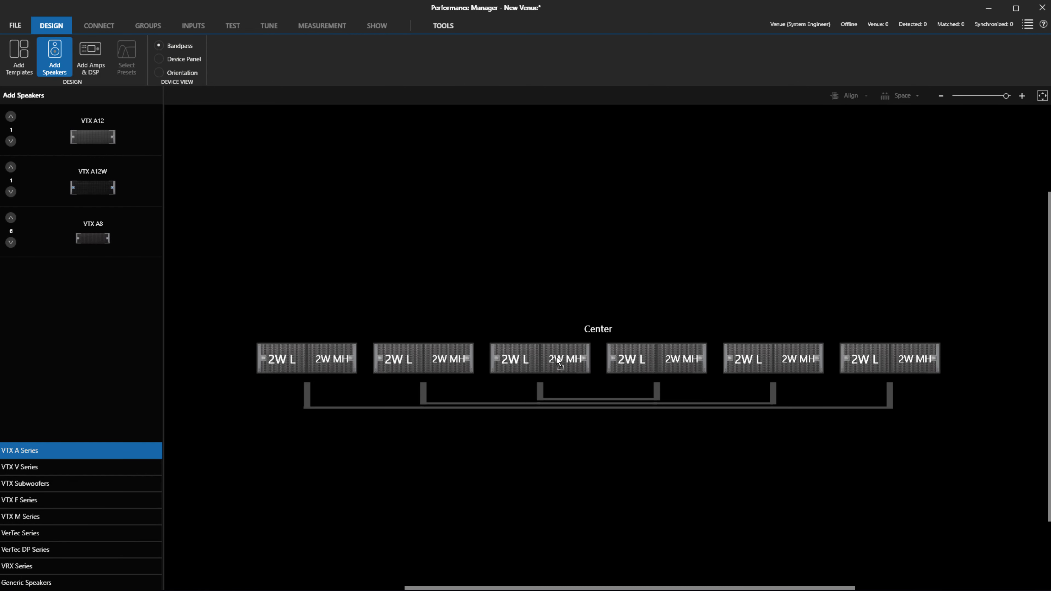
click(560, 361)
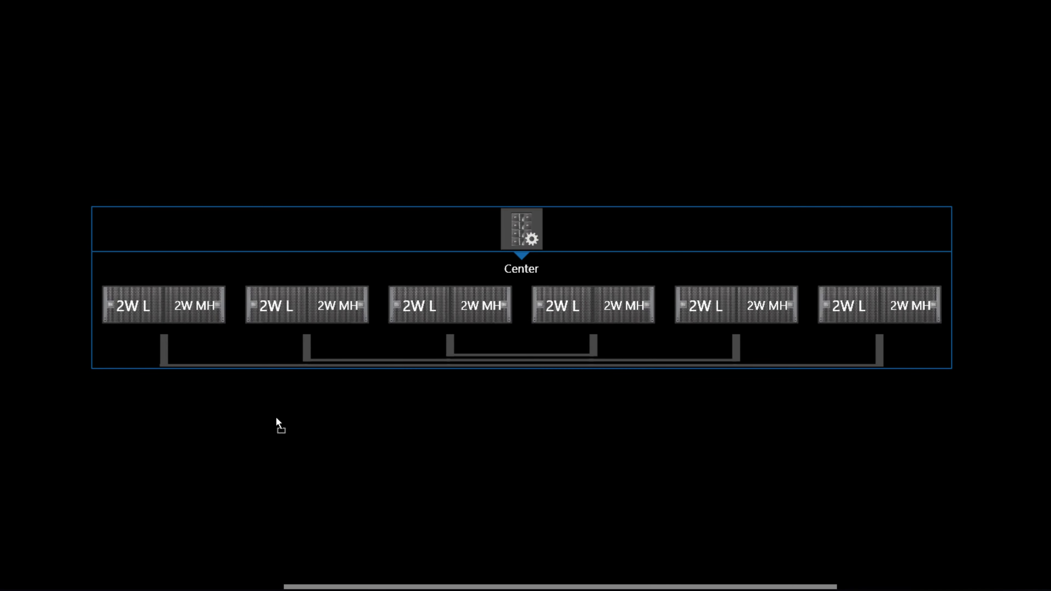
click(533, 236)
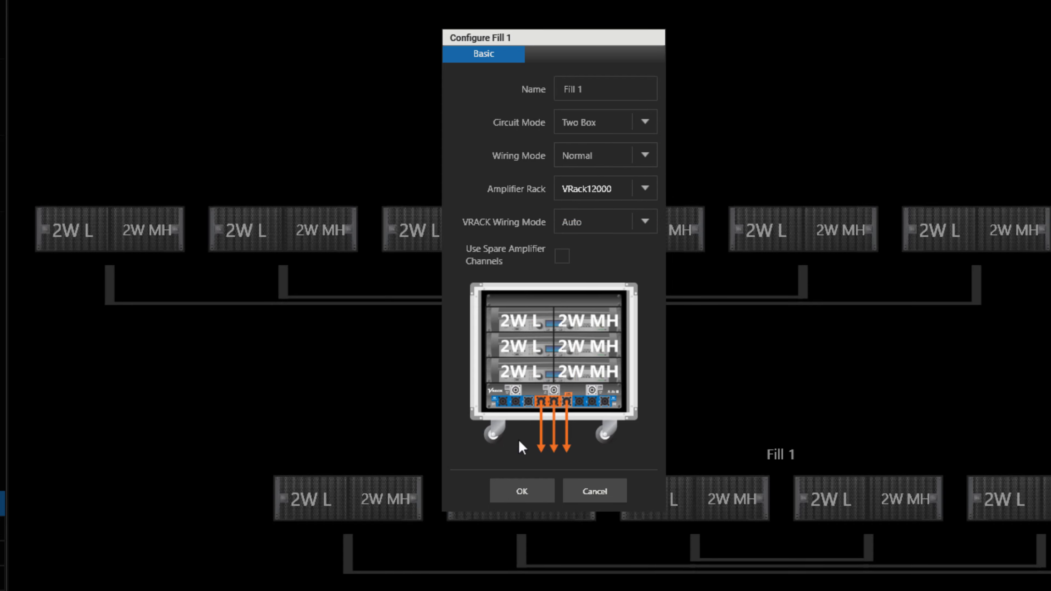
Step: Confirm Fill 1 as Two Box circuits on a VRack12000 rack beneath the main arrays
click(521, 491)
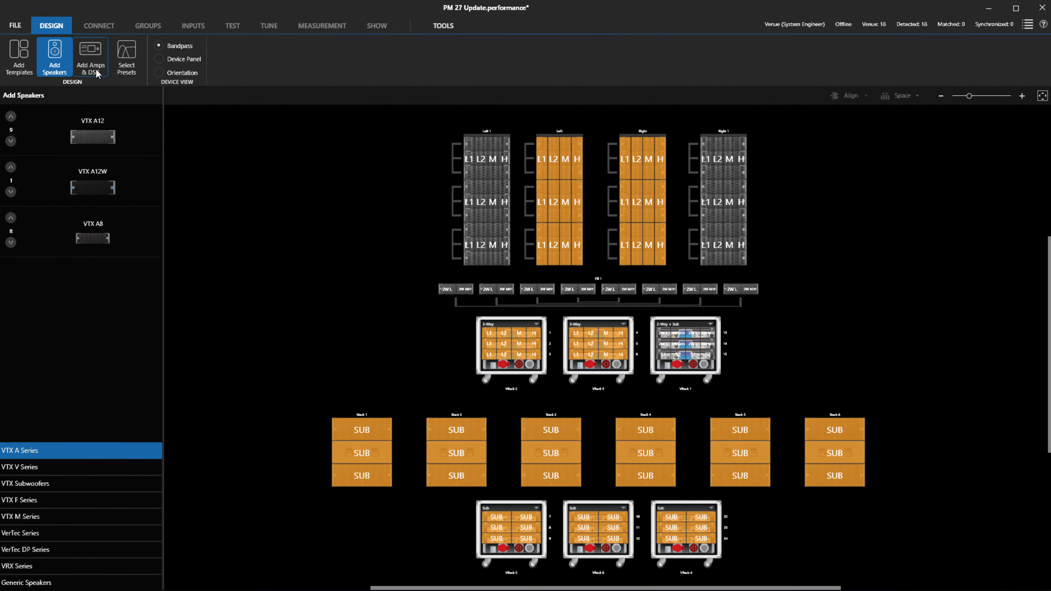
Step: Build Custom Rack 1 with six I-Tech HD amplifiers via Rack Builder and place it in the design
click(90, 57)
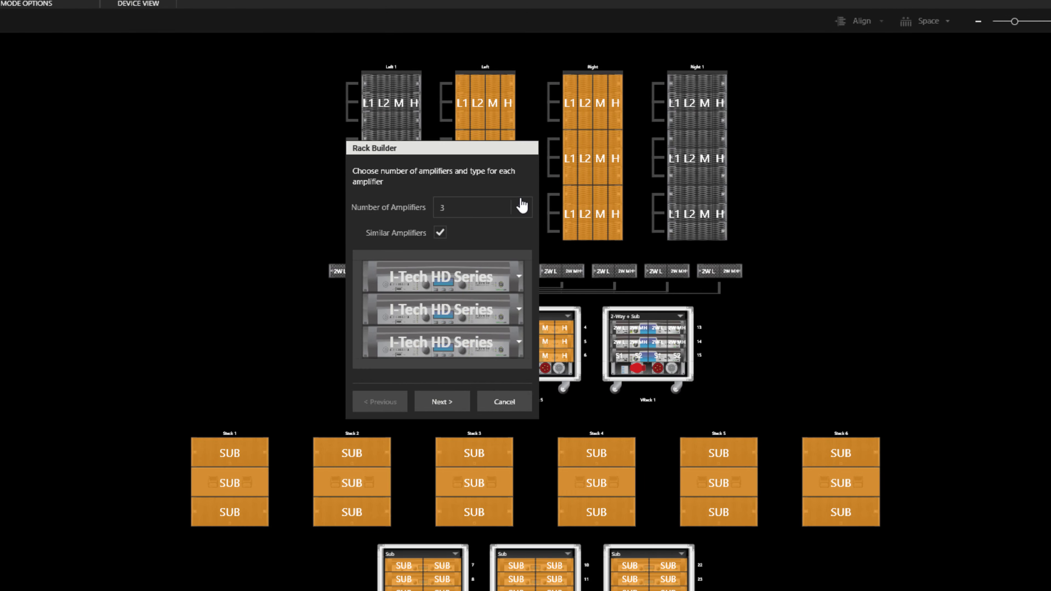
click(521, 206)
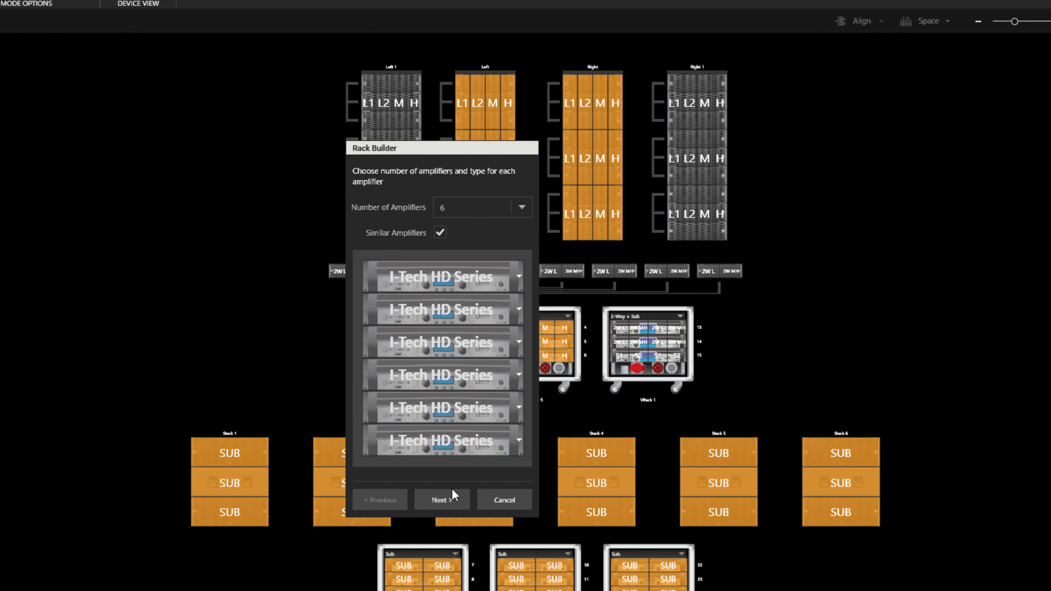
click(441, 500)
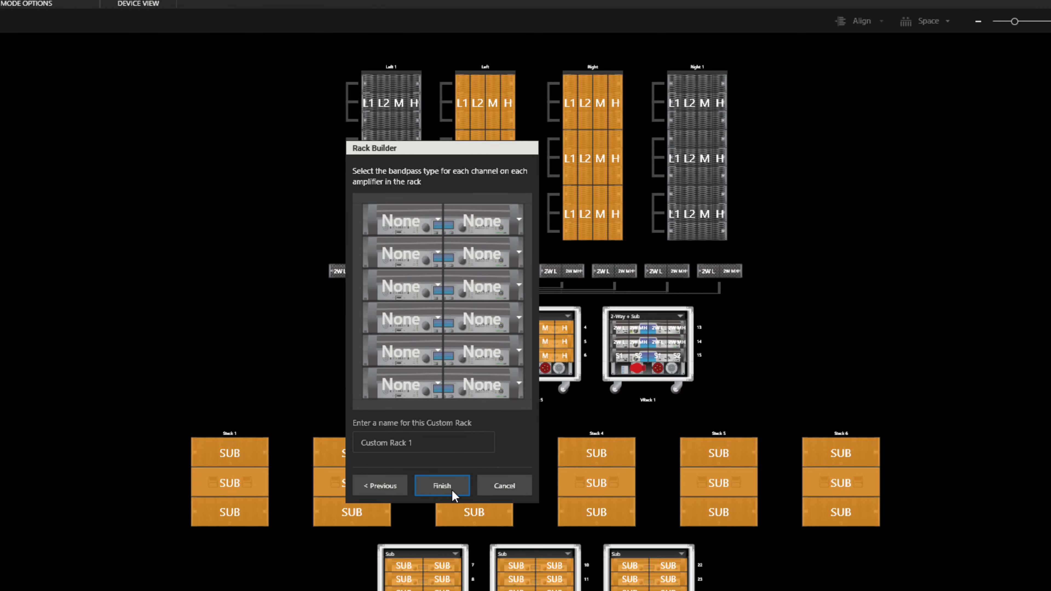
click(441, 484)
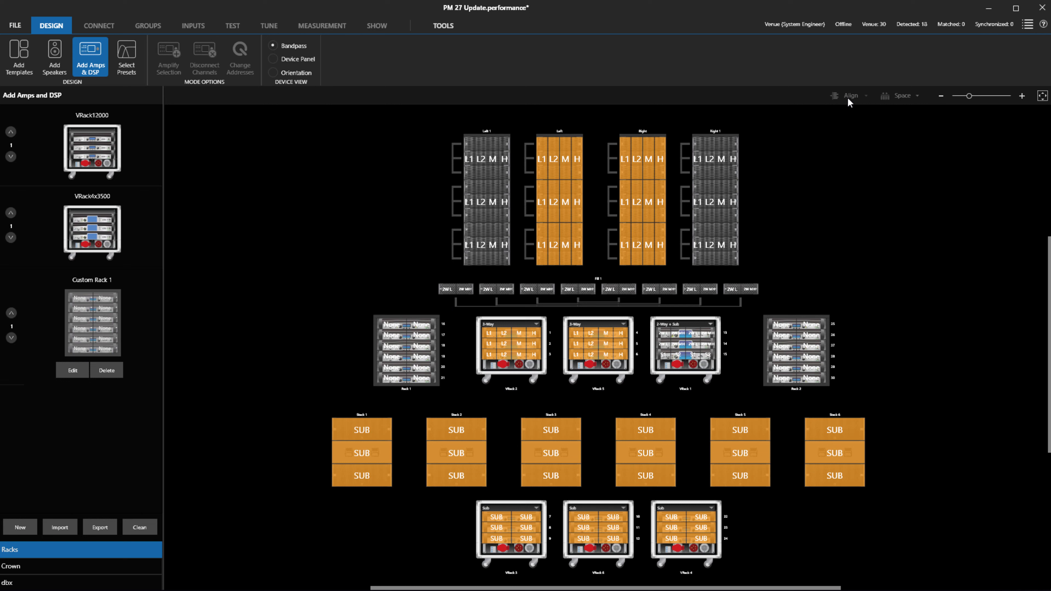
mouse_move(499, 176)
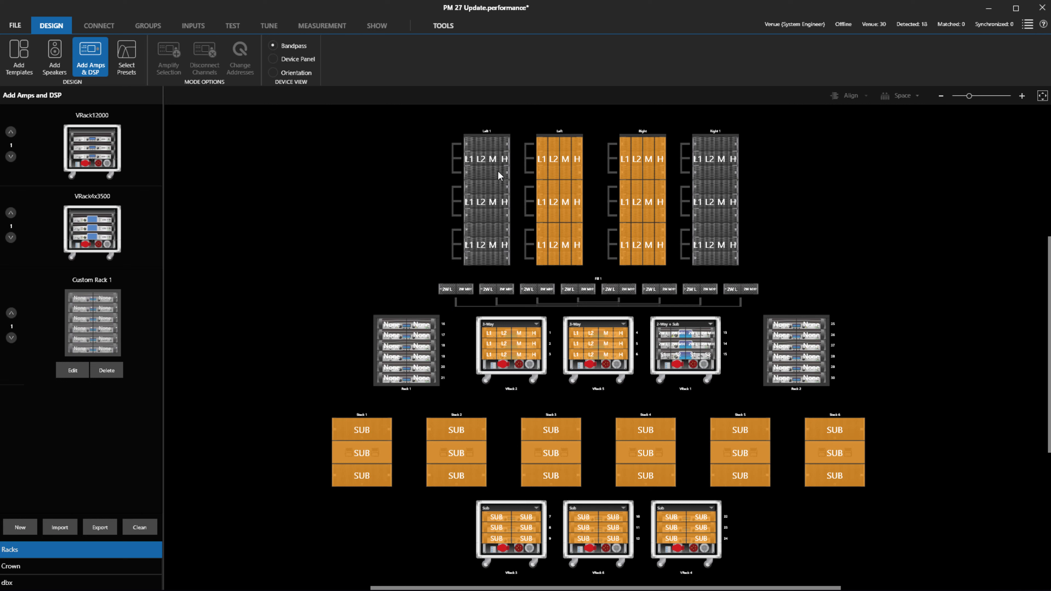
Step: Amplify Left 1's sections from the custom racks and the Fill 1 speakers from VRack channels
click(467, 159)
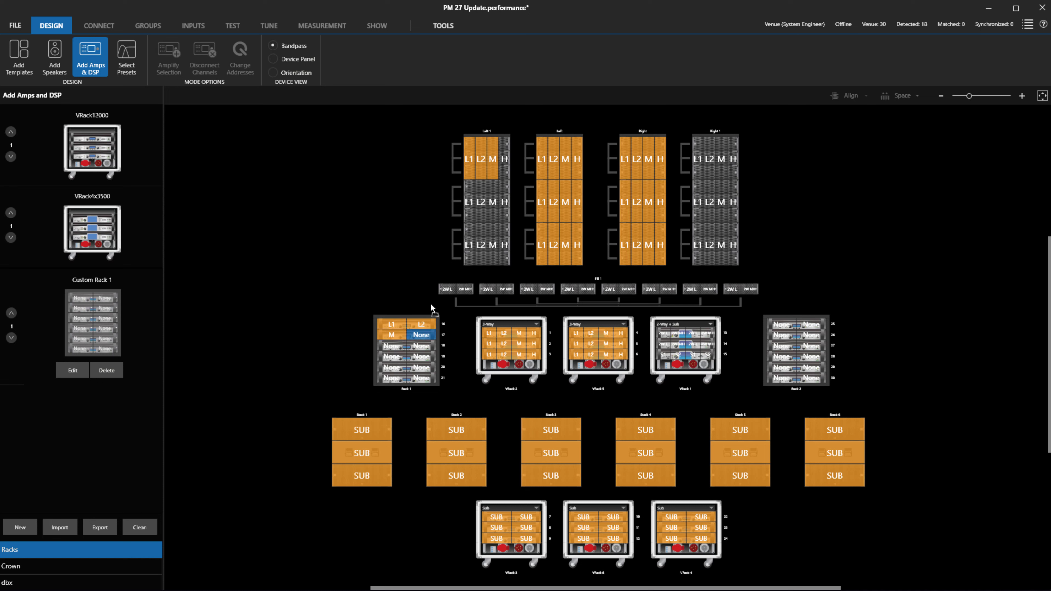
click(503, 160)
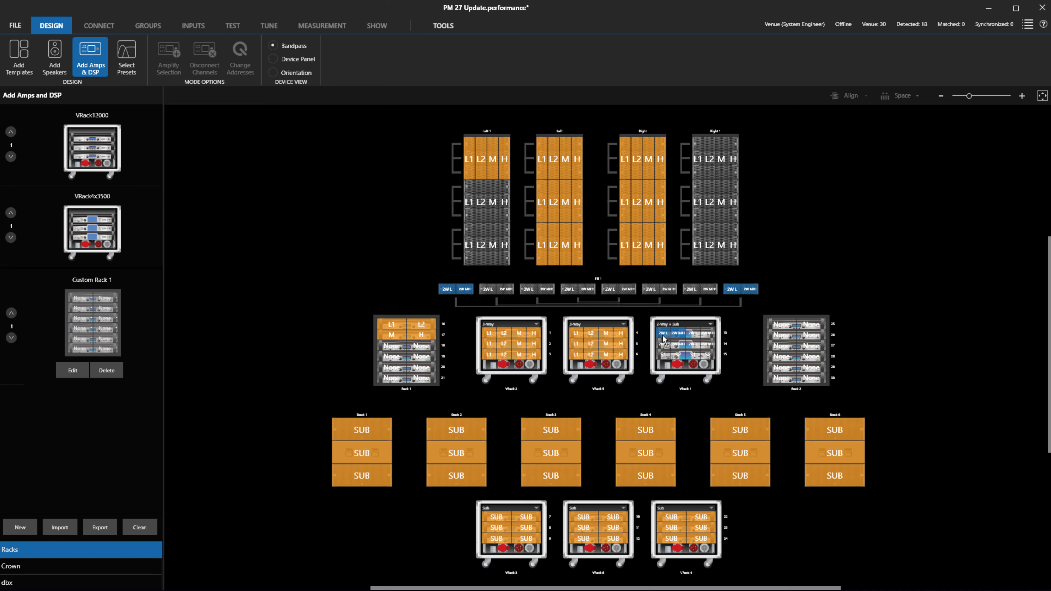
click(610, 289)
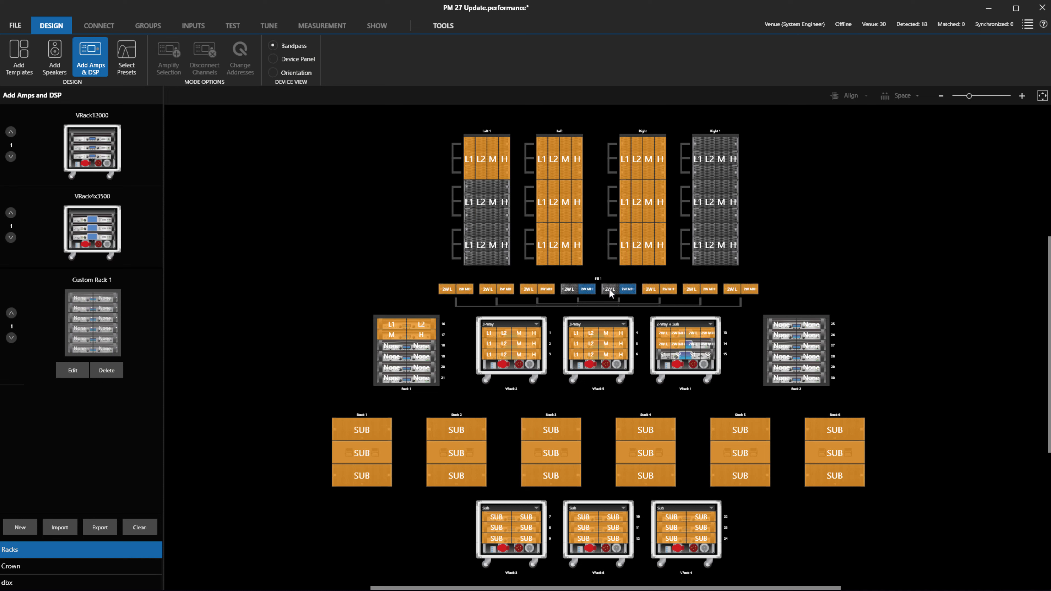
click(609, 289)
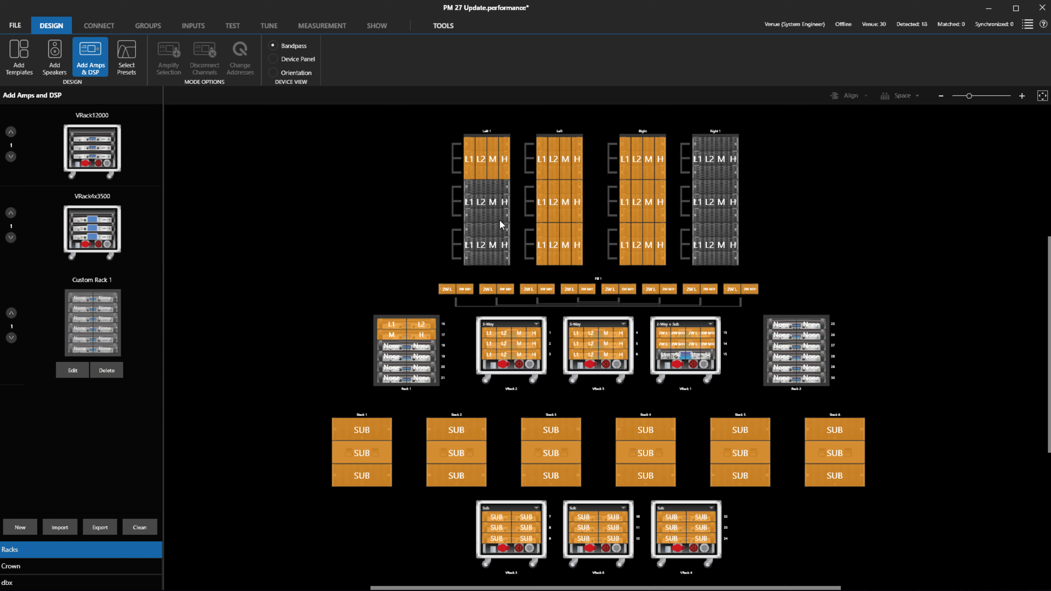
click(486, 201)
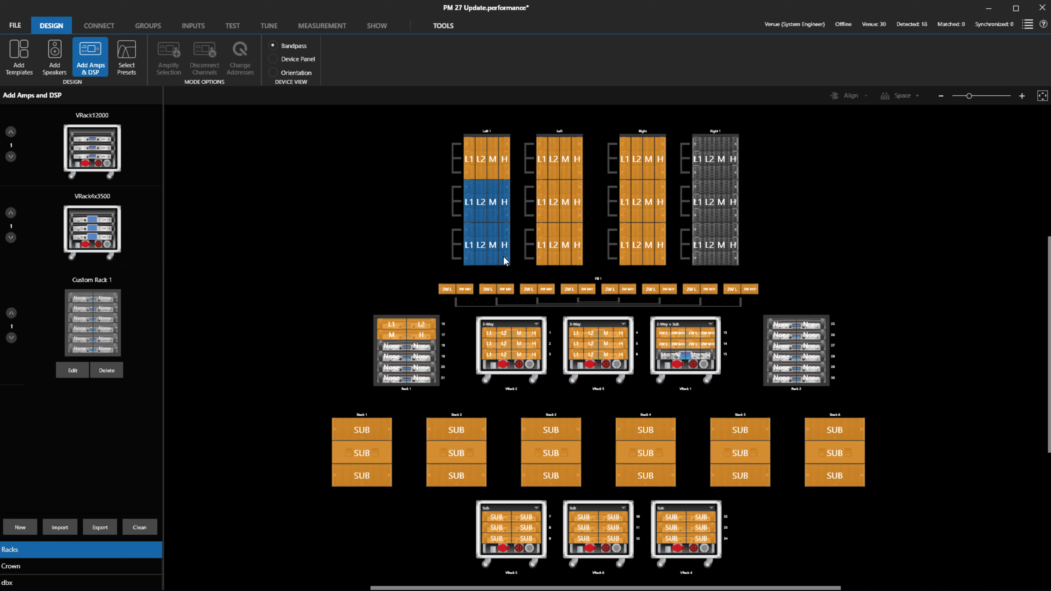
mouse_move(395, 348)
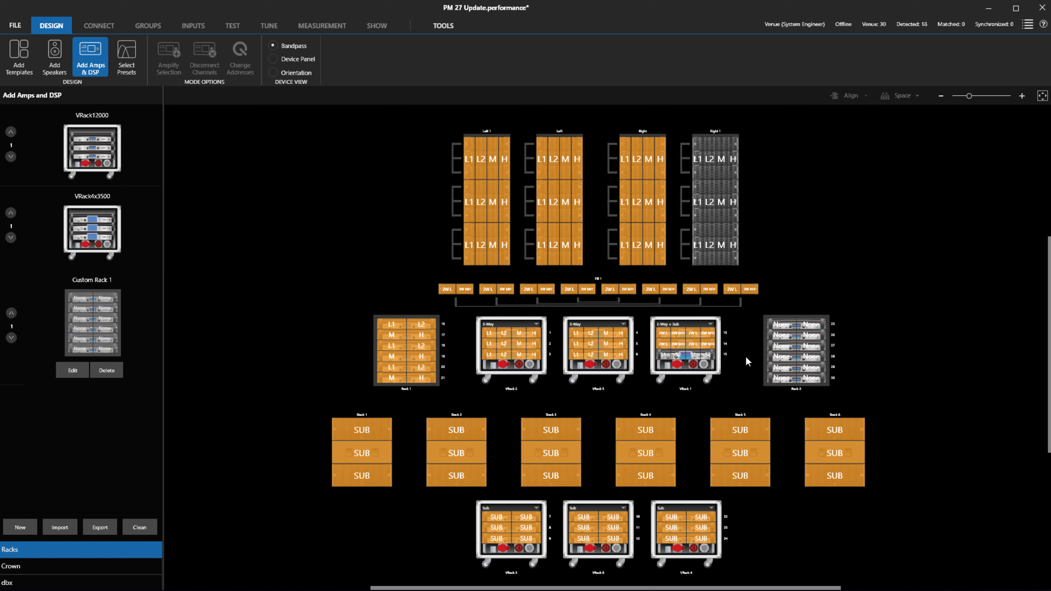
click(796, 350)
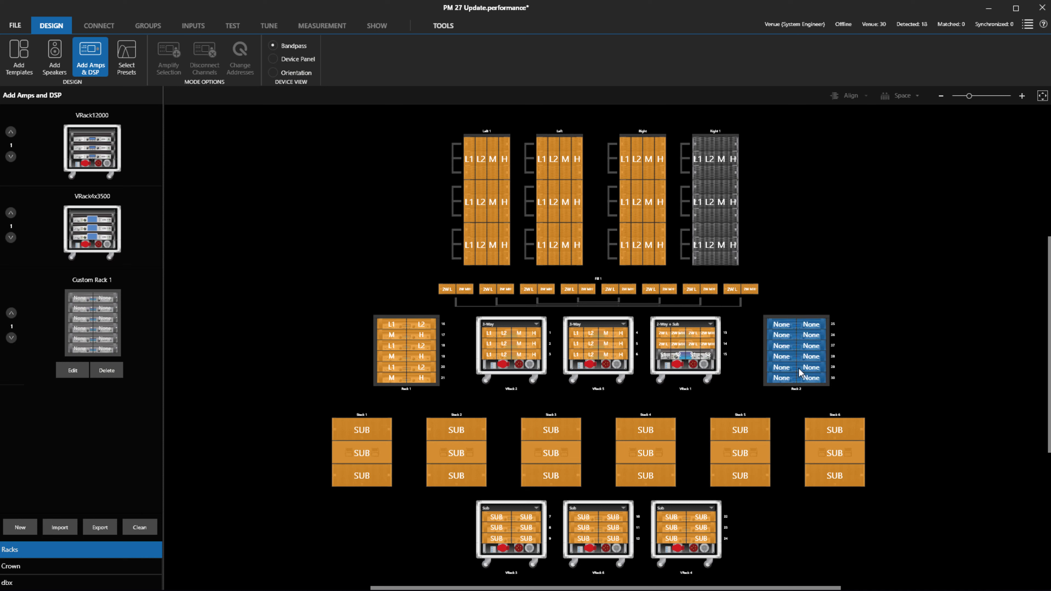
mouse_move(699, 172)
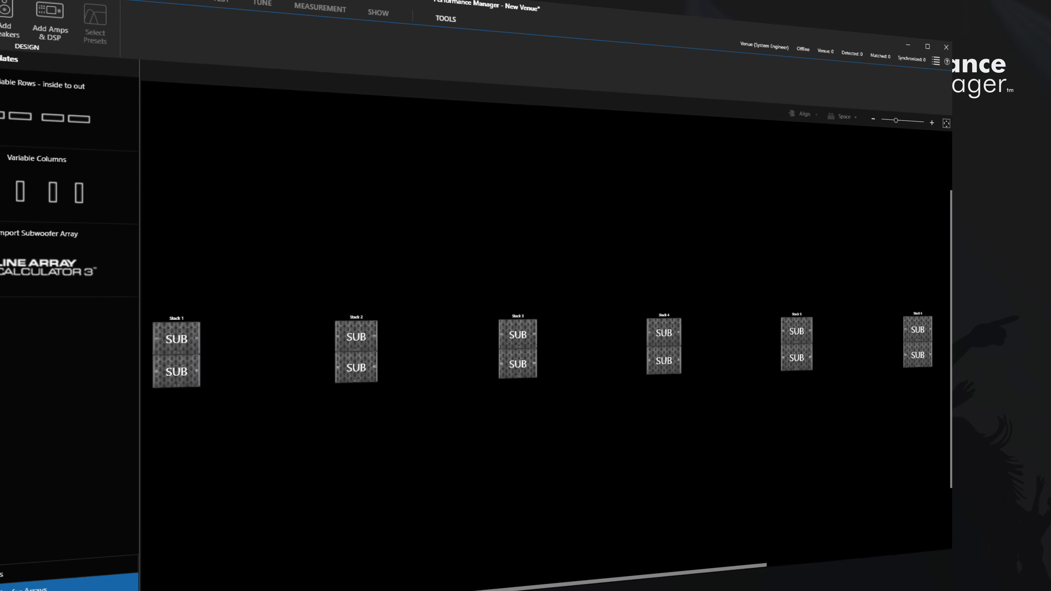
Step: Amplify each ground sub stack as a One Box sub circuit, then move to the Connect view
click(90, 57)
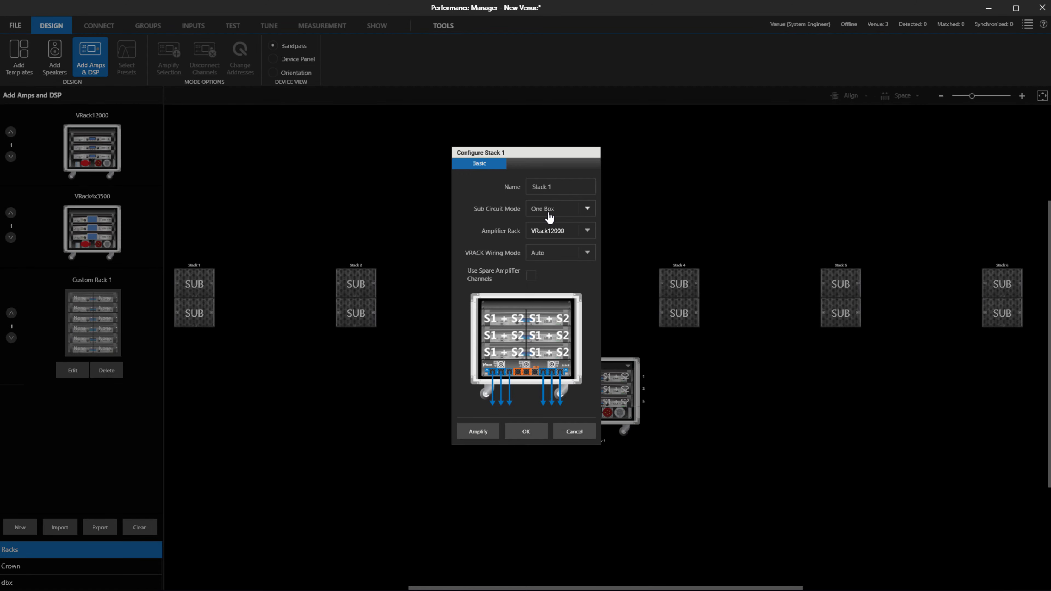
click(525, 431)
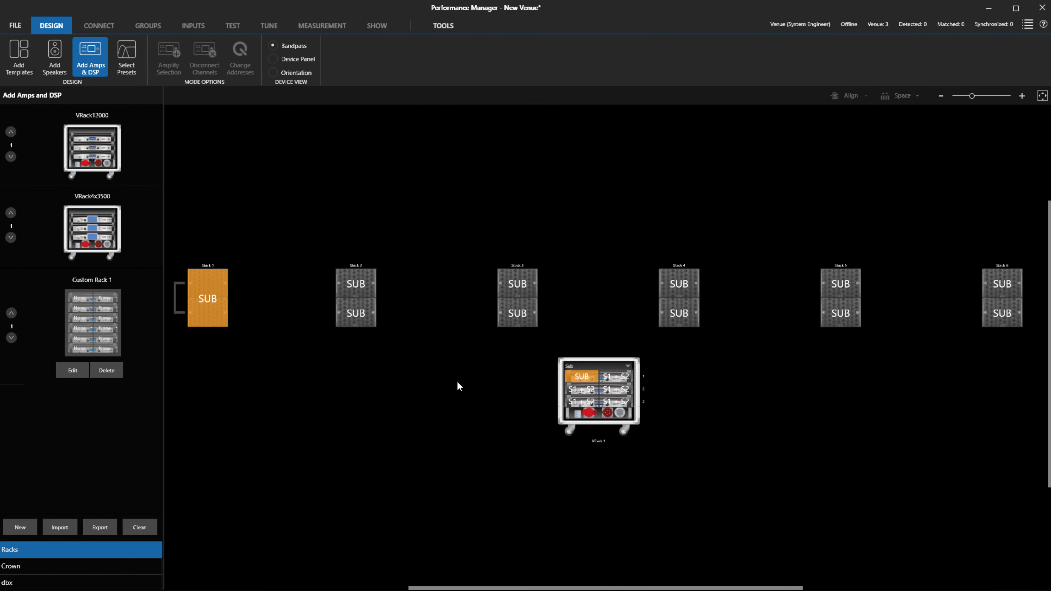
double_click(356, 298)
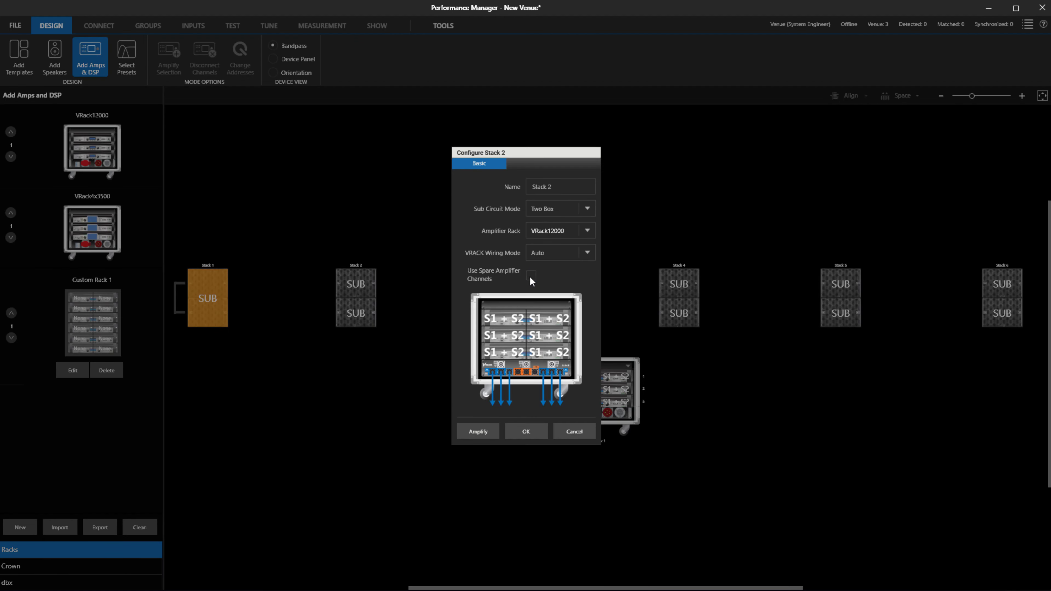
click(587, 208)
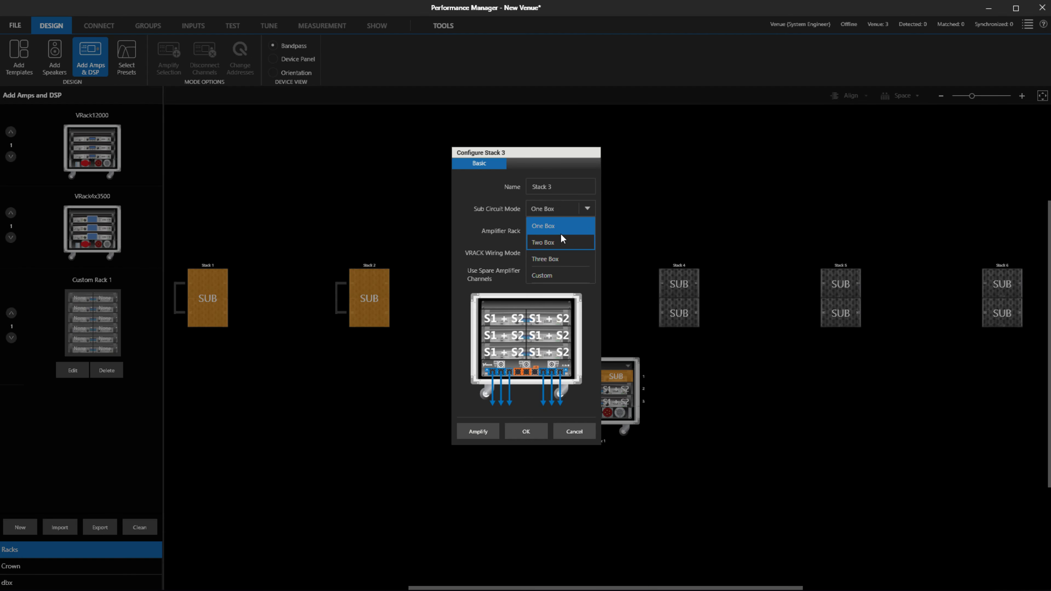
click(526, 430)
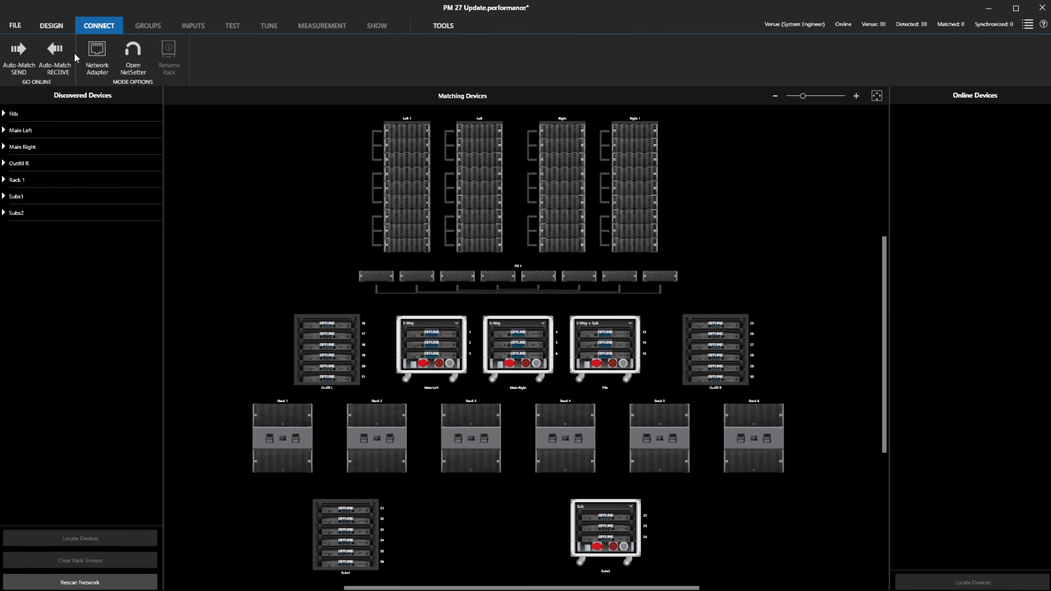
Step: Inspect Outfill R's six discovered I-Tech HD amplifiers, then select Rack 1 for renaming
click(20, 163)
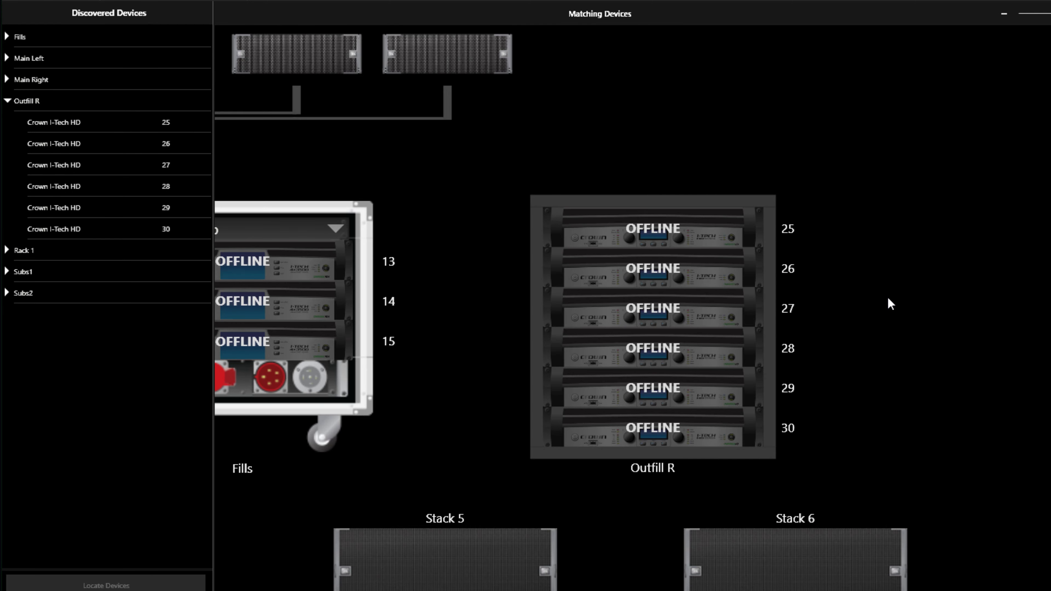
mouse_move(683, 276)
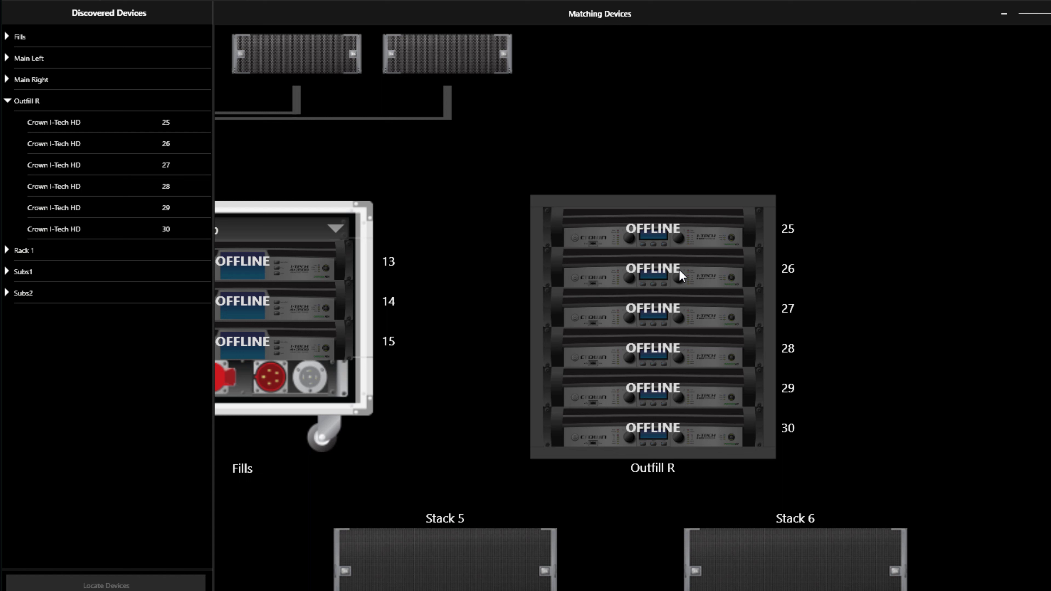
click(54, 122)
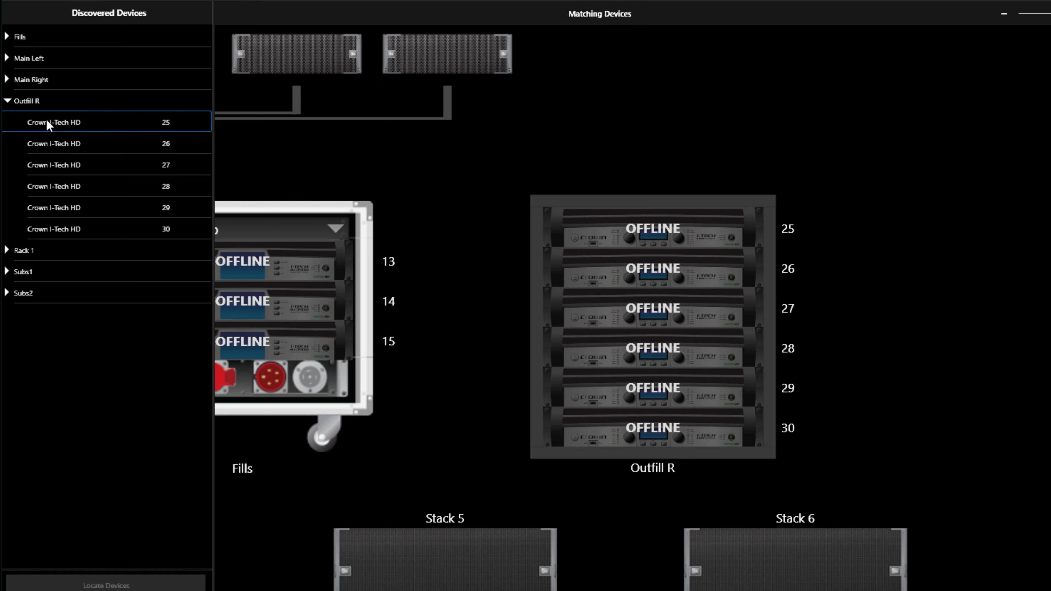
click(28, 101)
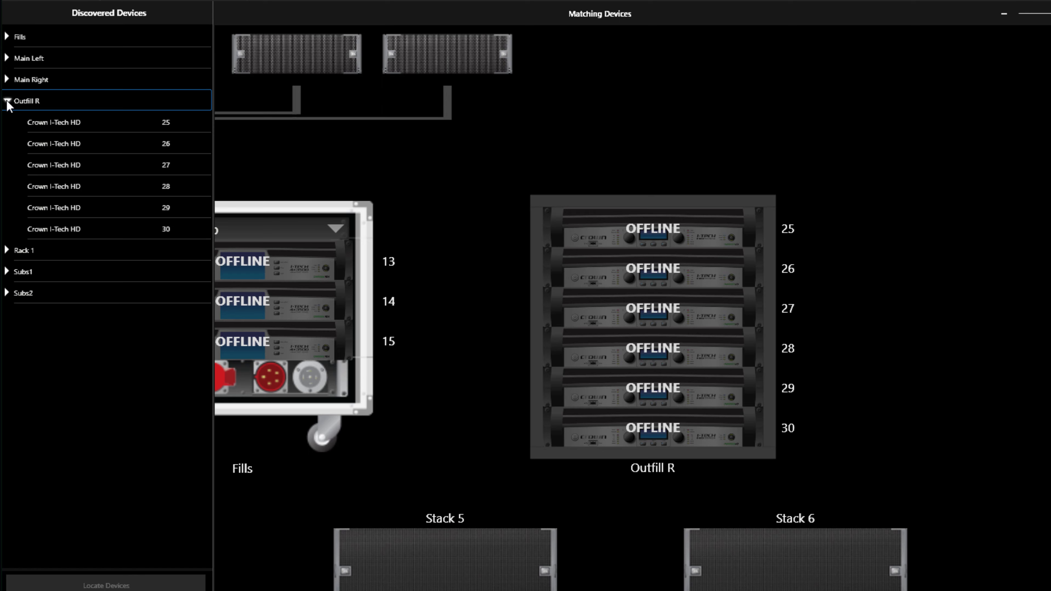
click(6, 101)
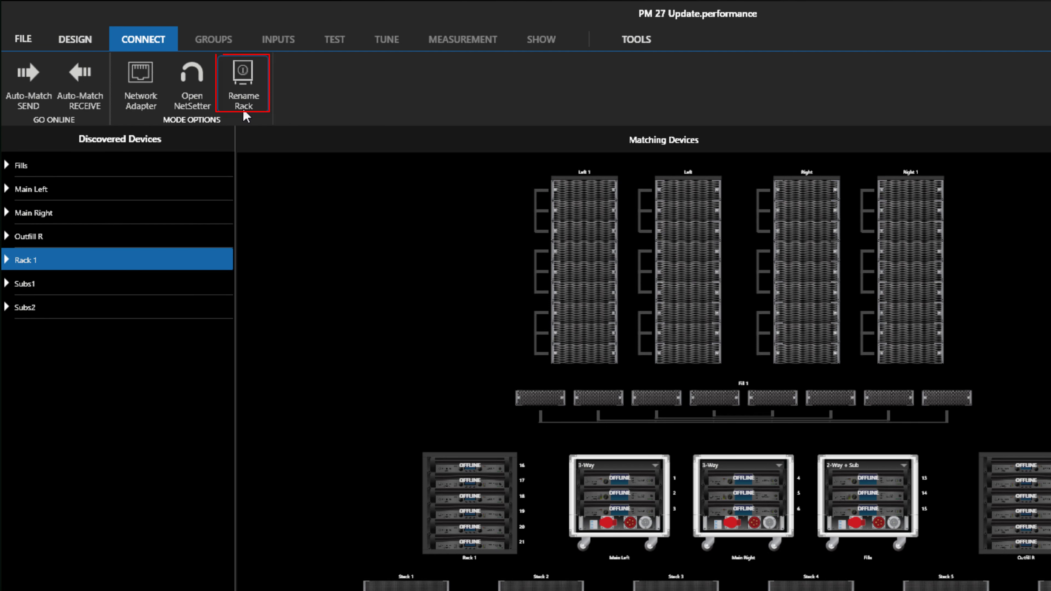
click(243, 84)
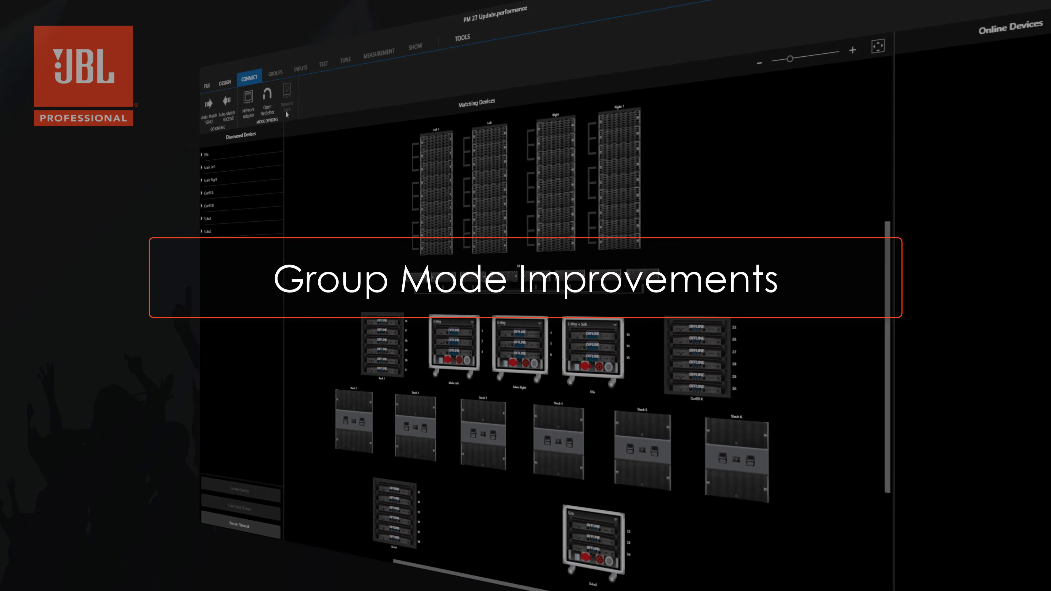
Step: Switch to the Groups view listing system groups with an empty user groups section
click(147, 25)
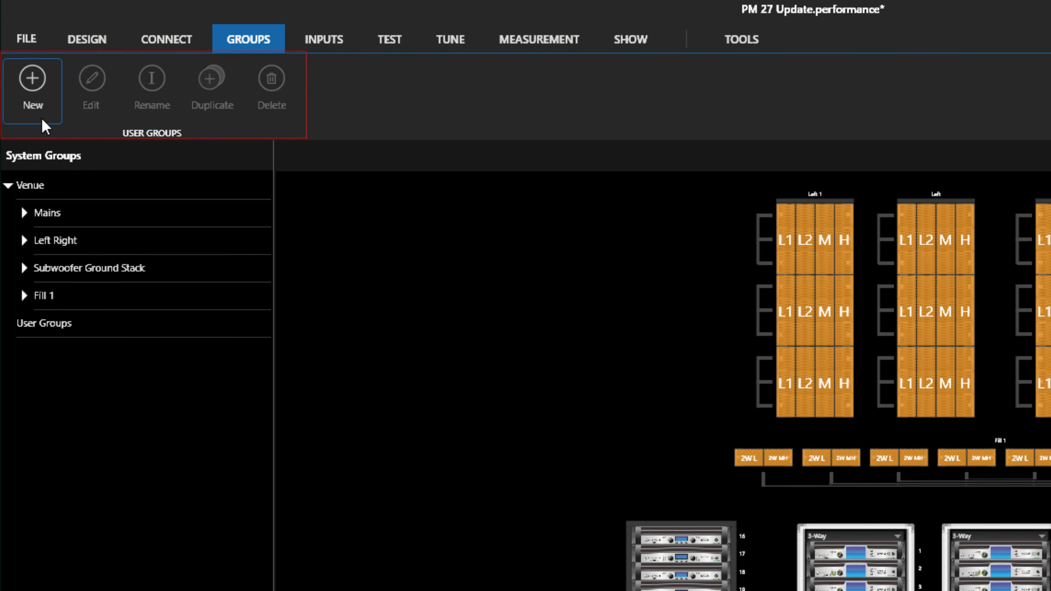
Step: Create a new user group named All Mains from the main arrays
click(32, 81)
text(All)
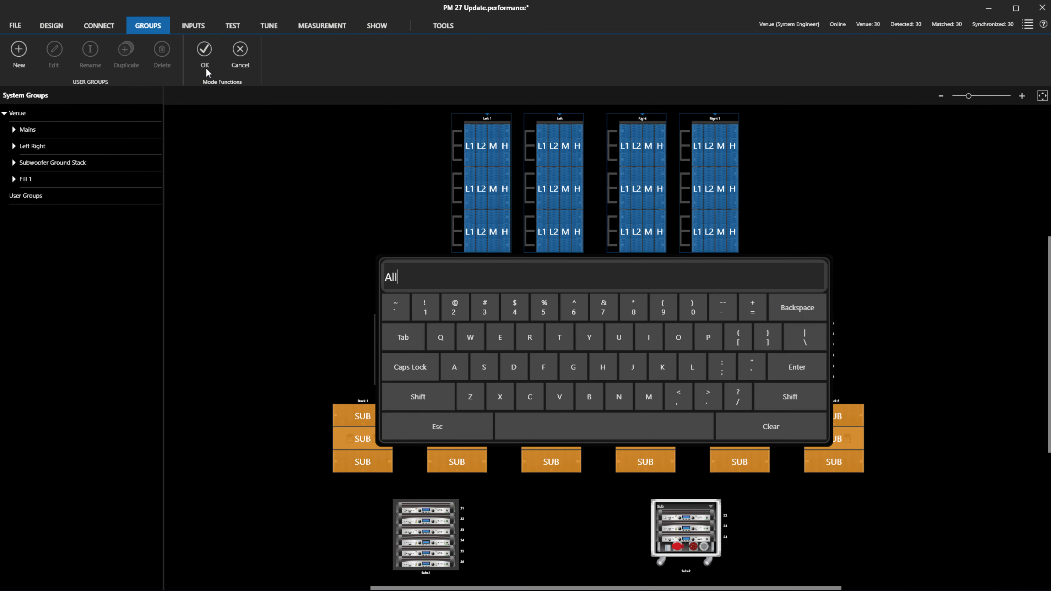
click(204, 48)
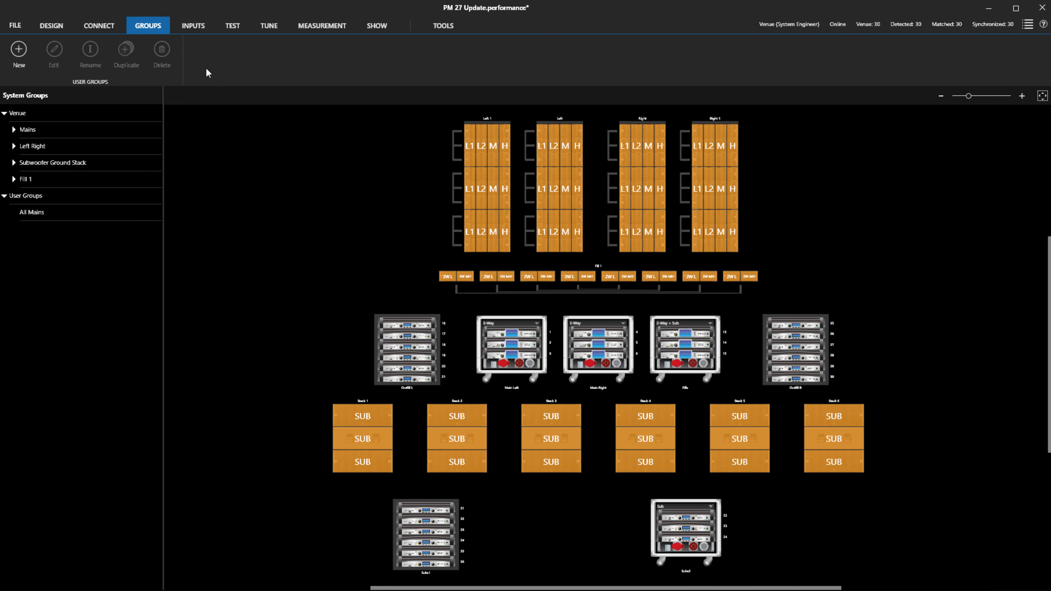
click(51, 163)
text(Subs)
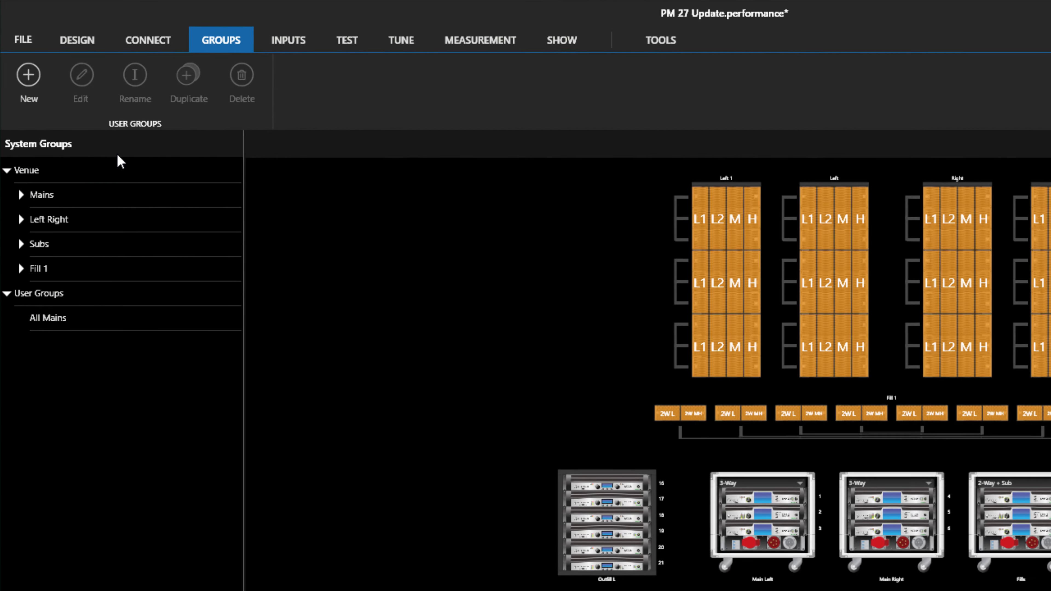
Step: Rename the Fill 1 system group to Front Fills
click(40, 272)
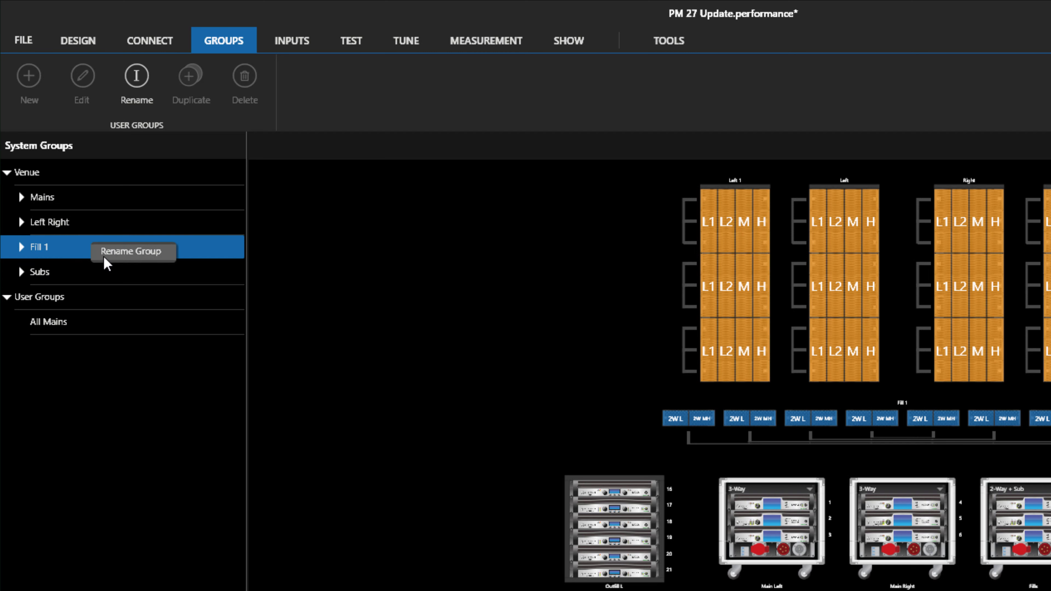
click(131, 251)
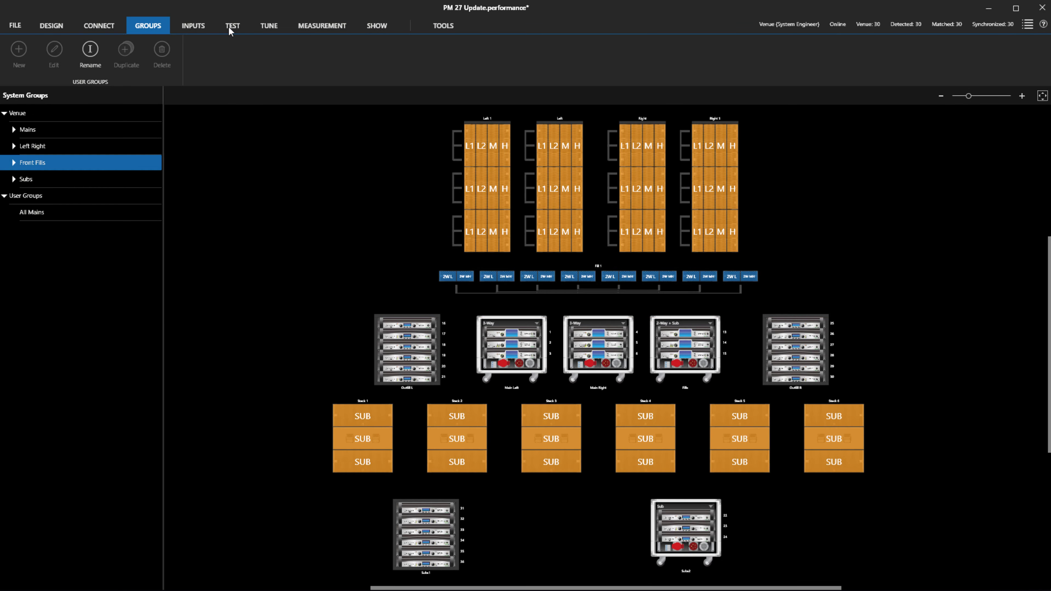
Step: In Test mode, disable Mute Protect for the system groups and mute the entire venue
click(232, 26)
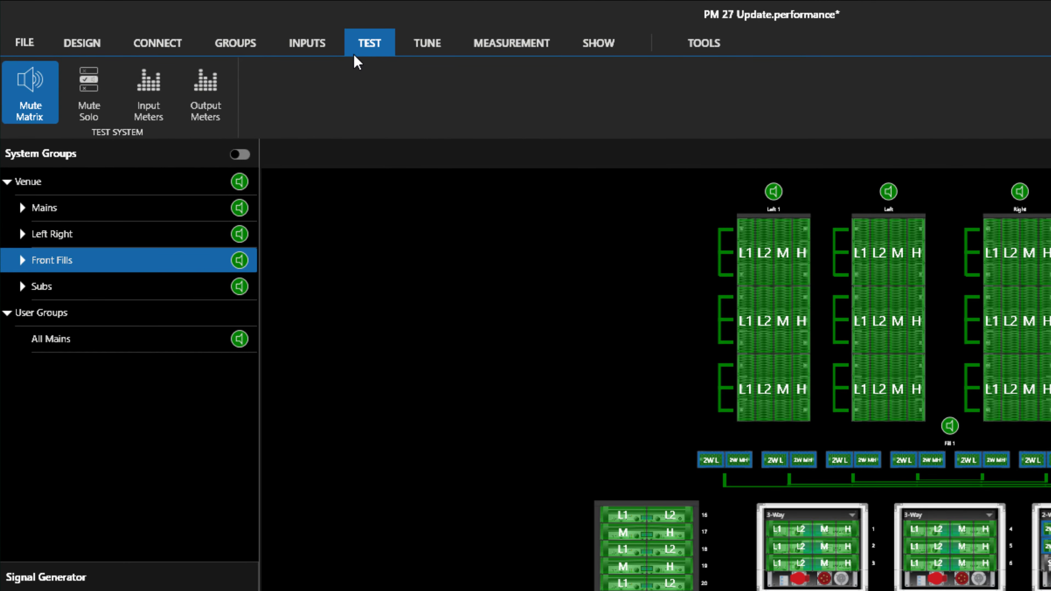
mouse_move(239, 154)
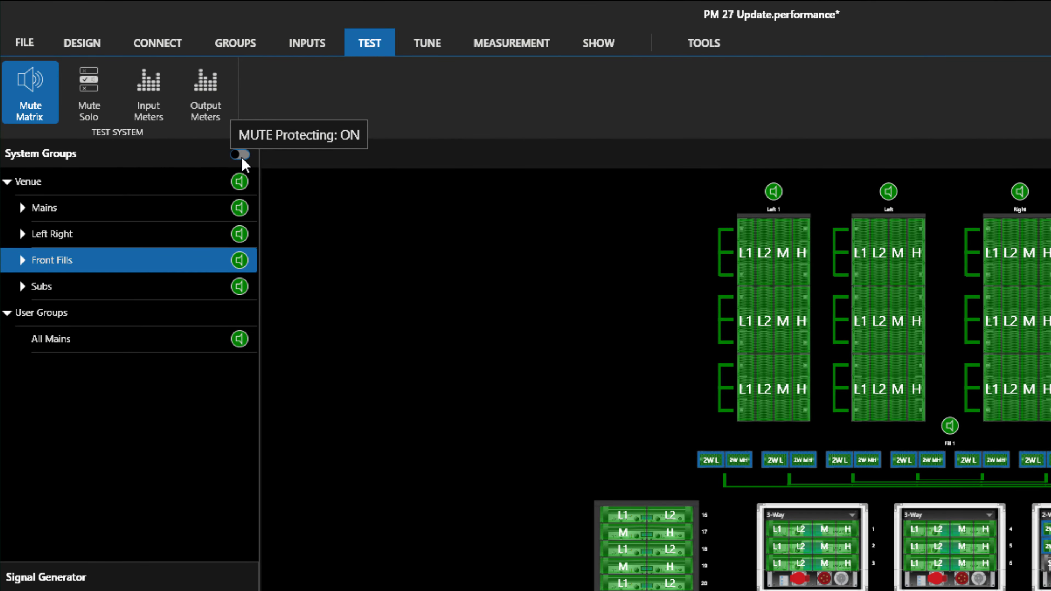
click(240, 154)
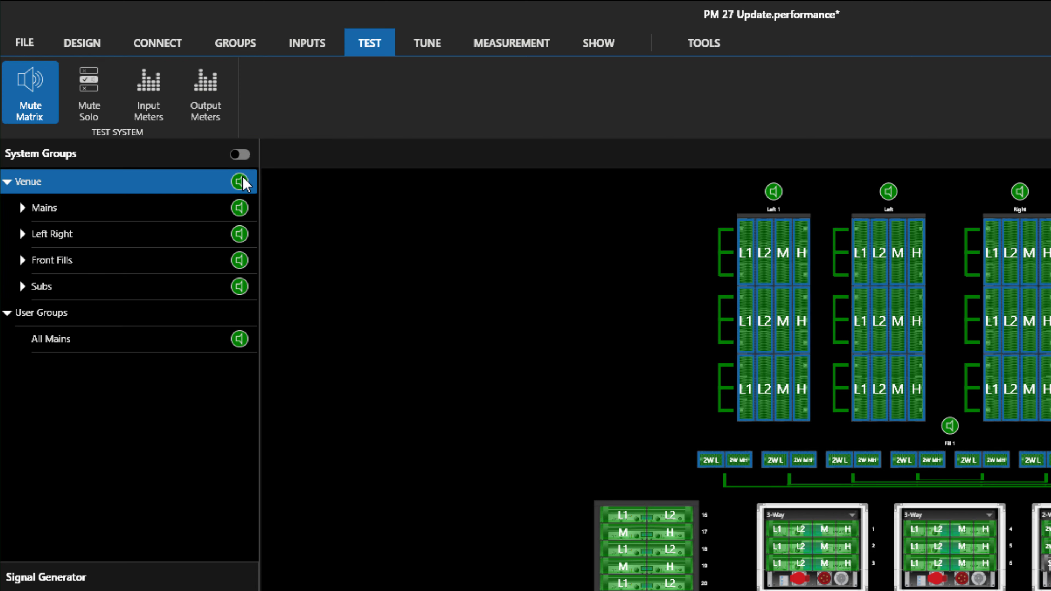
click(240, 181)
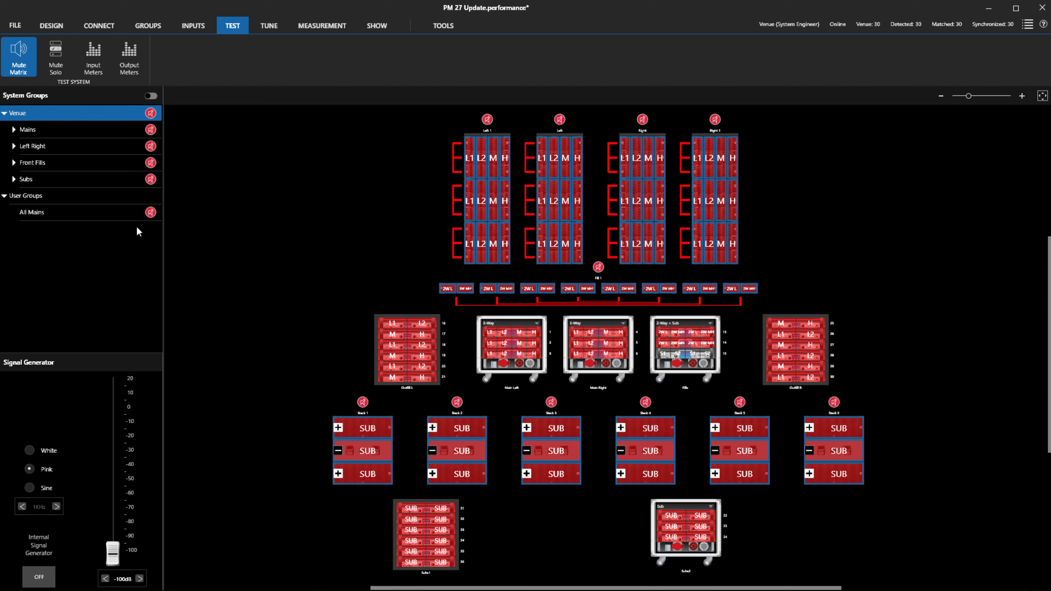
Step: Move on from testing to the Tune and Show modes
click(268, 26)
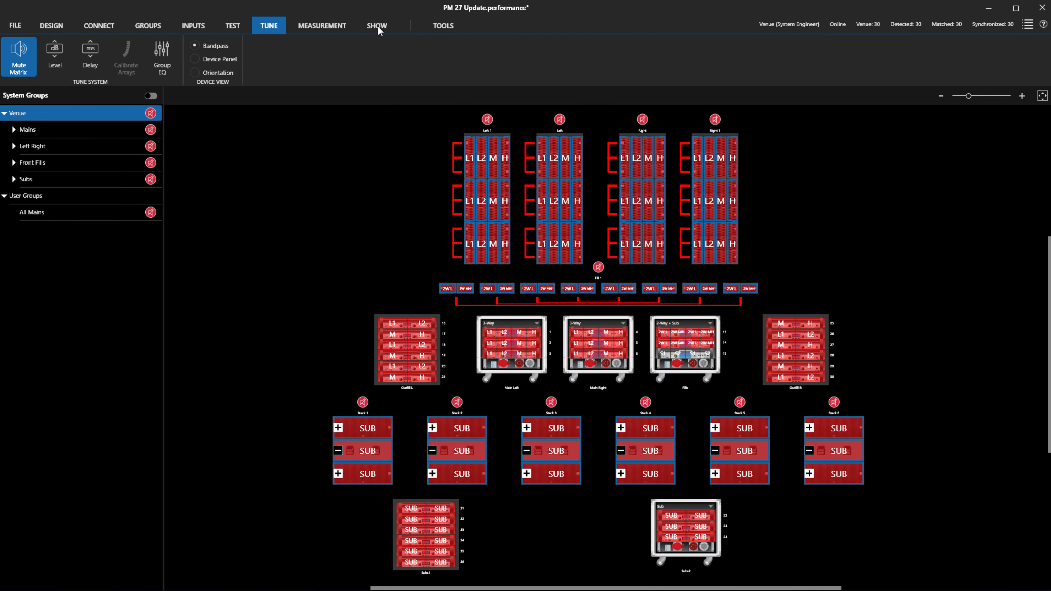
click(376, 25)
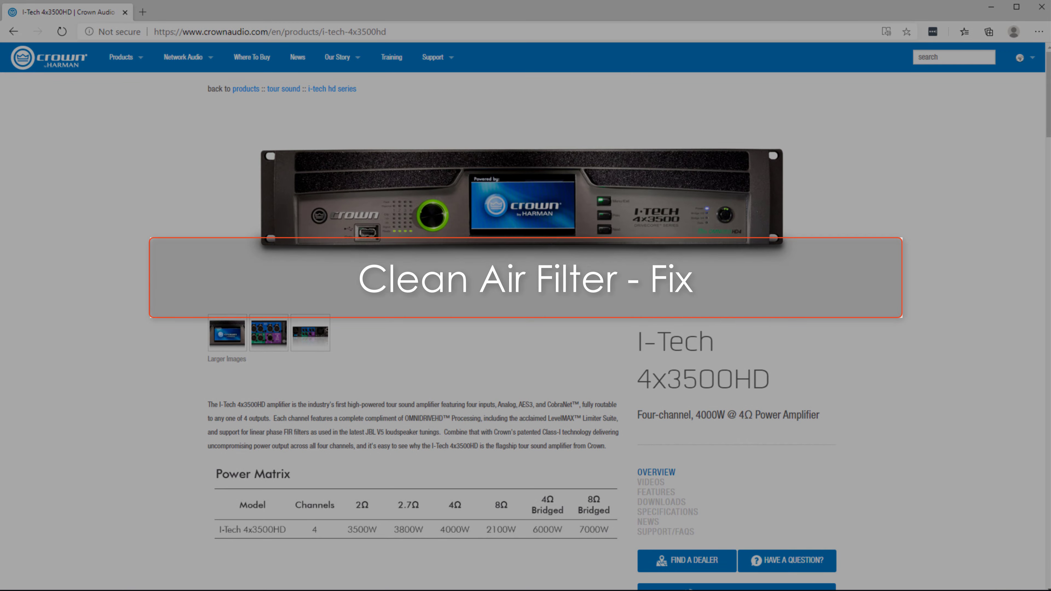
Step: Leave Performance Manager for the Crown Audio I-Tech 4x3500HD product page in the browser
click(998, 7)
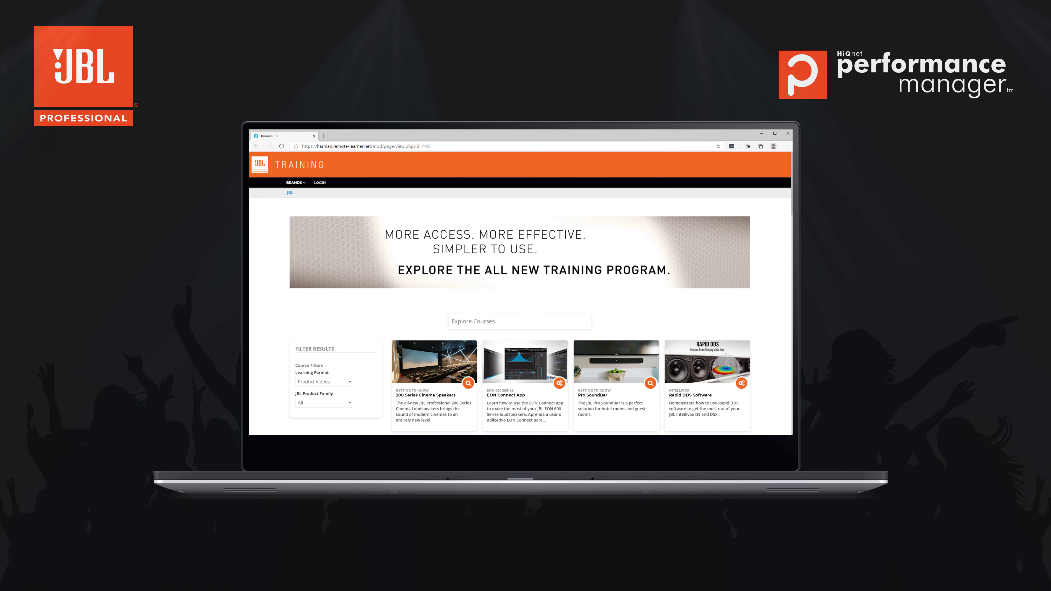
Step: Scroll the JBL Training course catalogue down to its final courses and the page footer
scroll(down, 3)
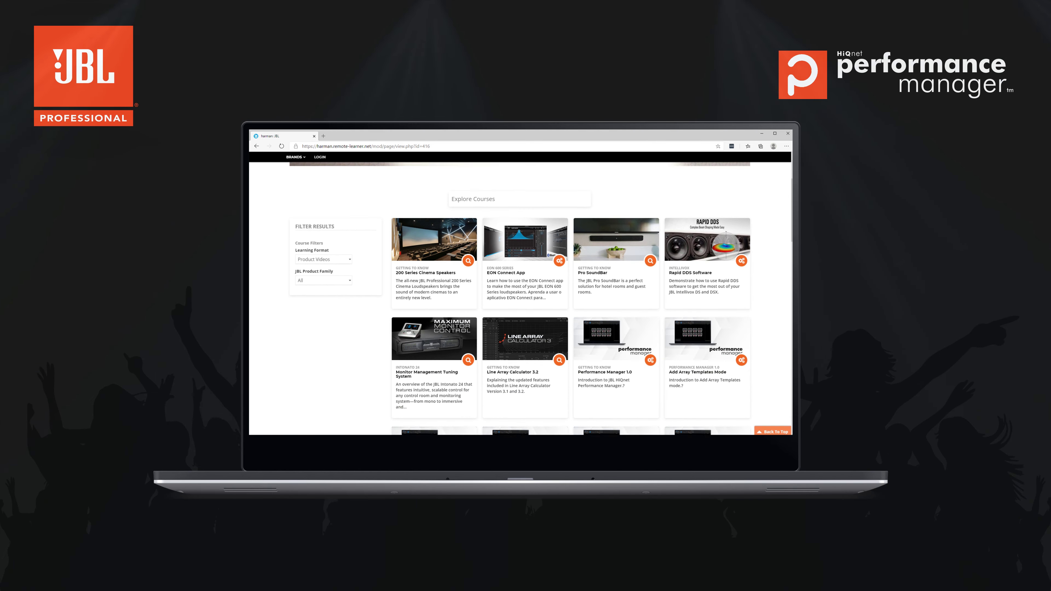
scroll(down, 3)
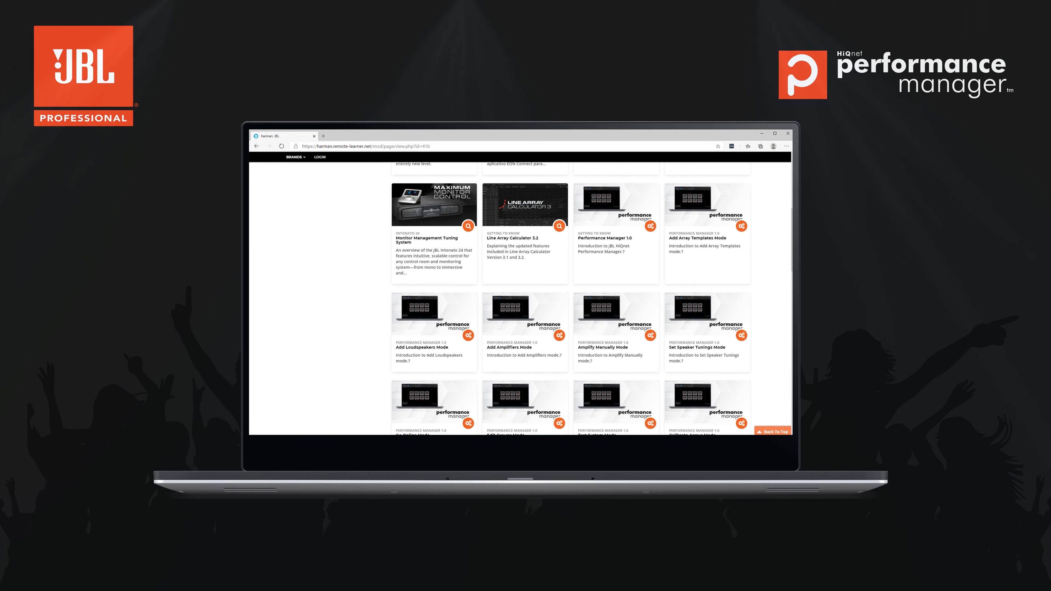
scroll(down, 3)
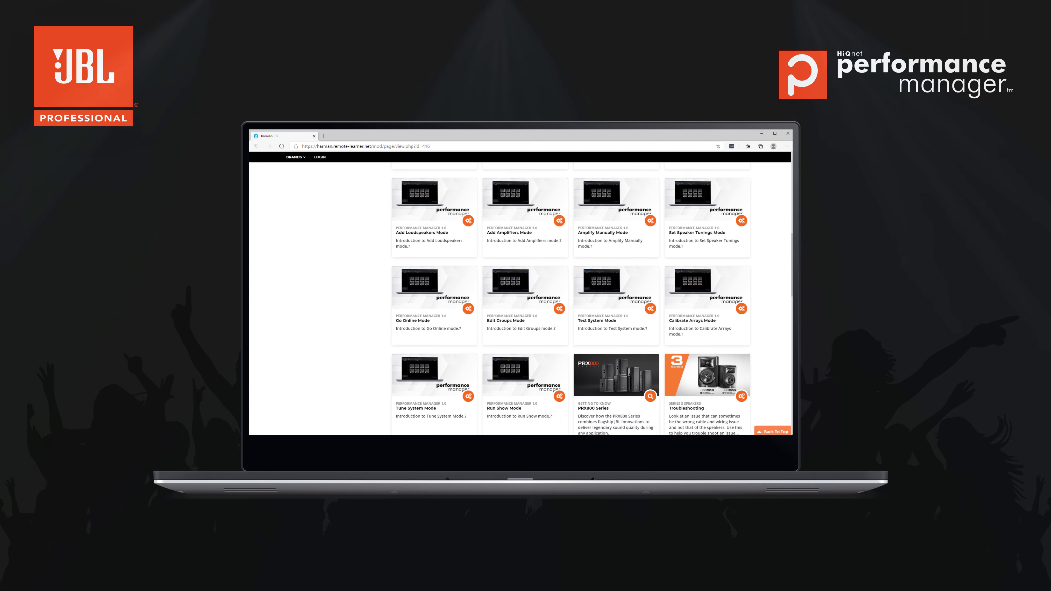
scroll(down, 3)
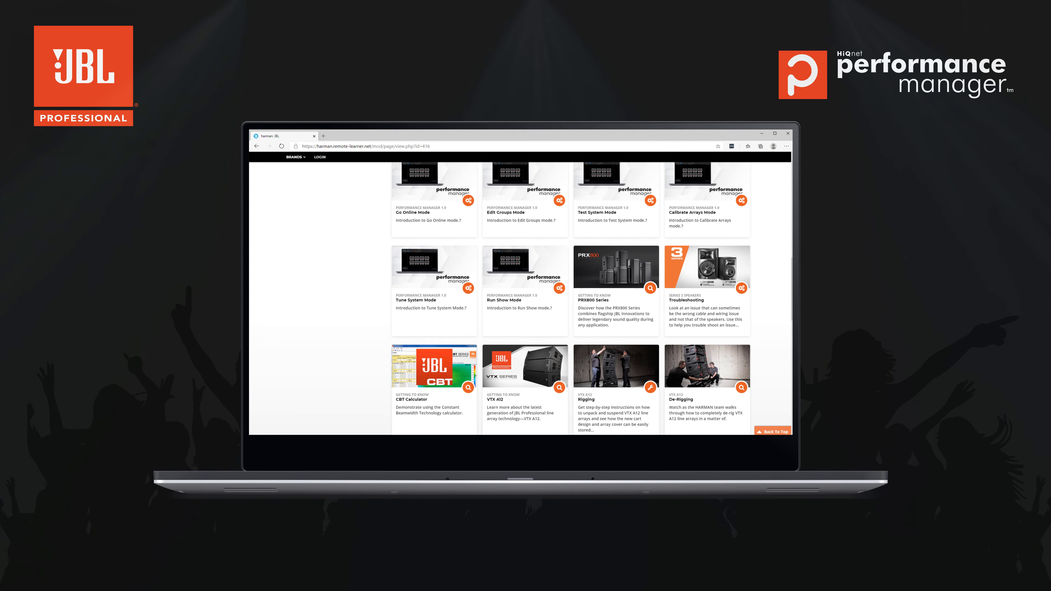
scroll(down, 3)
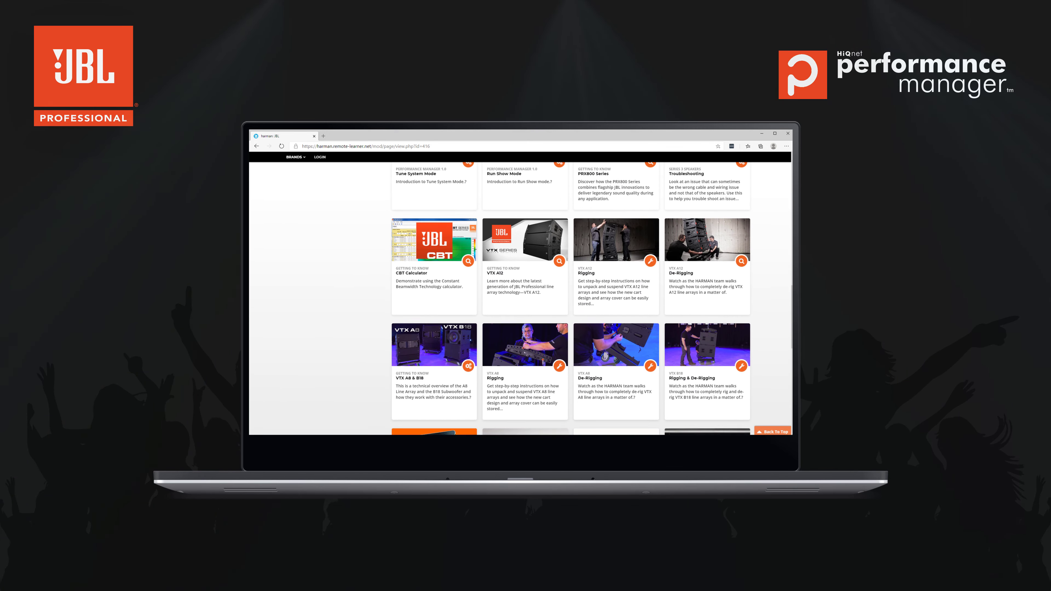
scroll(down, 3)
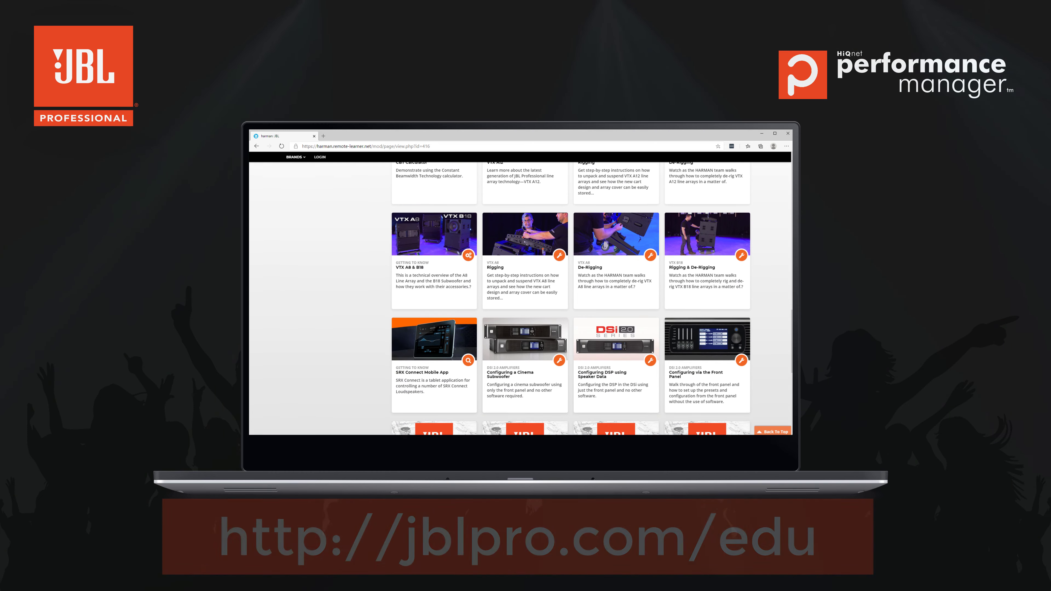
scroll(down, 3)
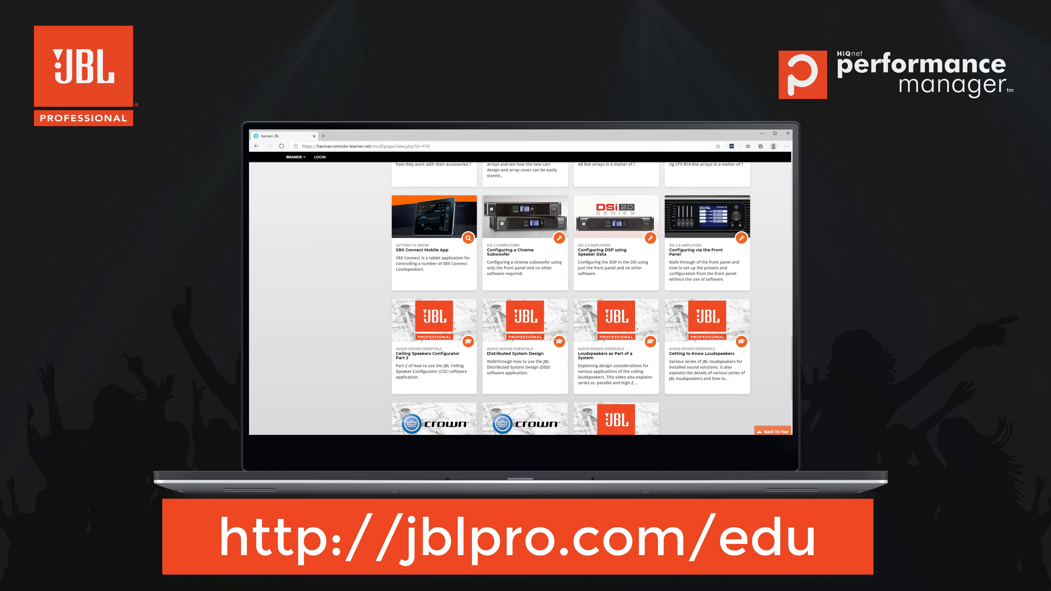
scroll(down, 3)
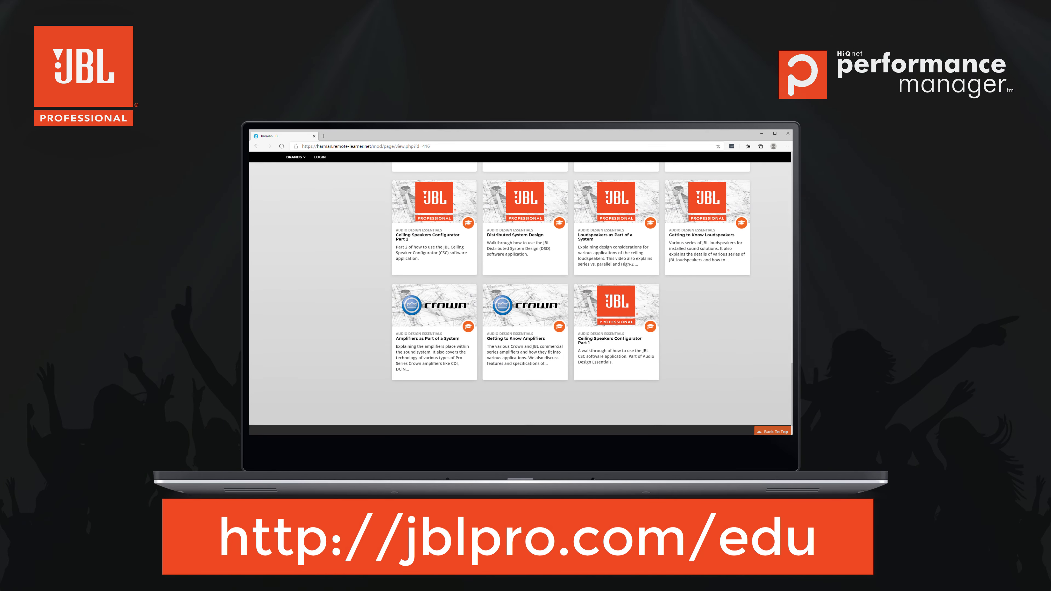
scroll(down, 3)
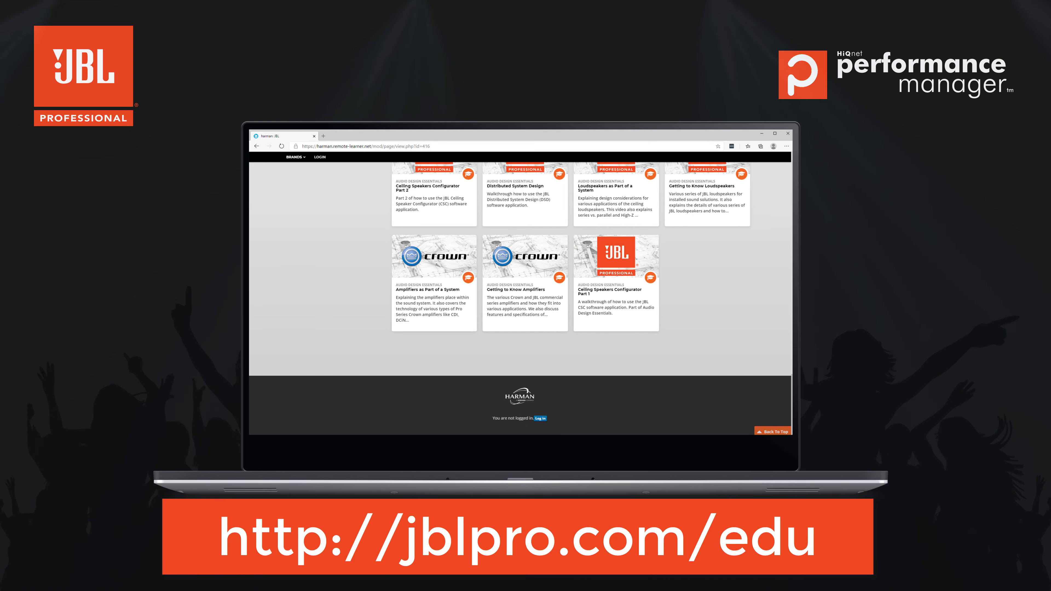